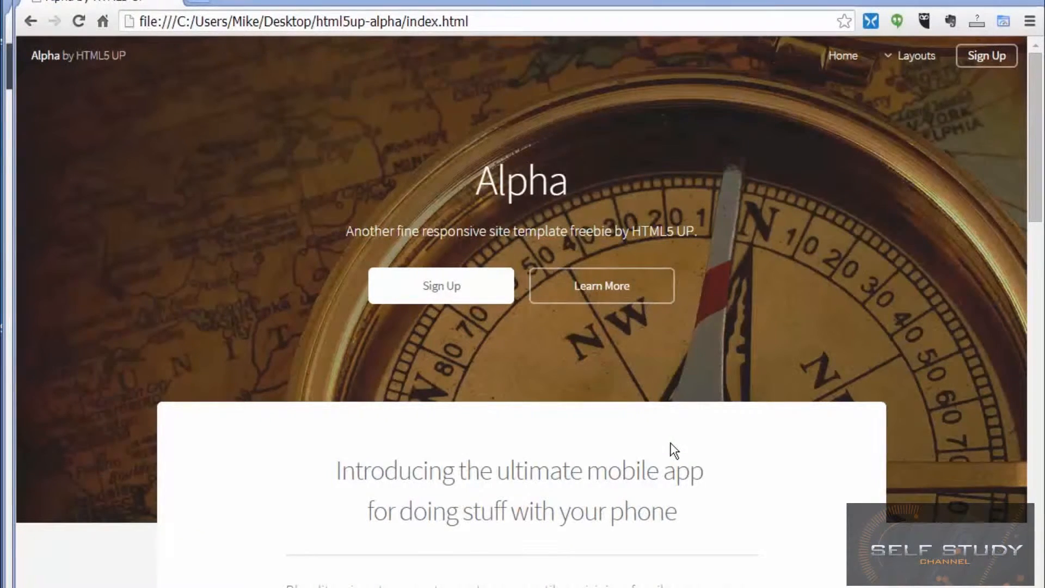
mouse_move(503, 378)
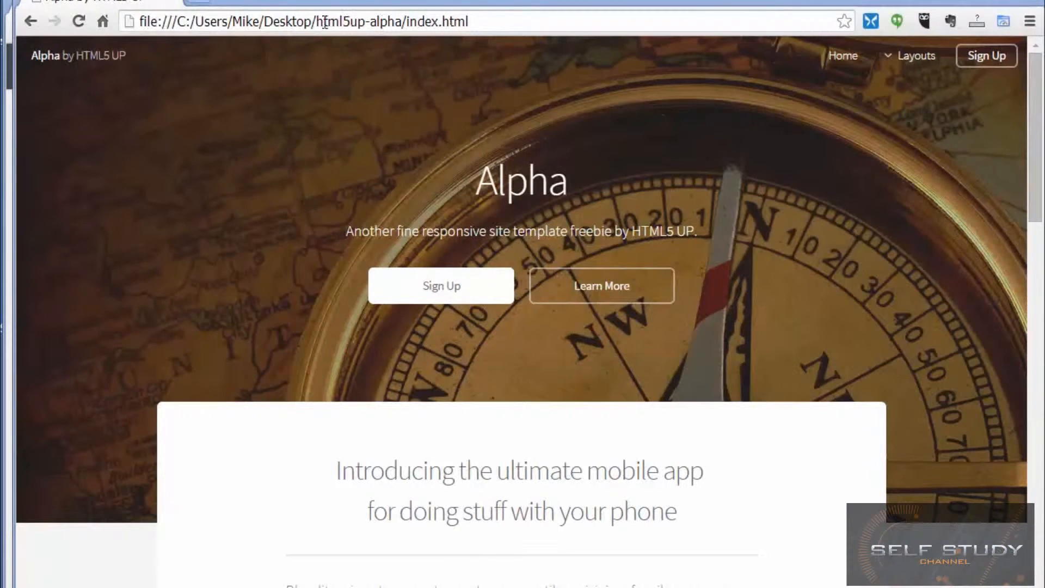
Open the html5up-alpha template folder and preview its index.html in the browser.
double_click(341, 22)
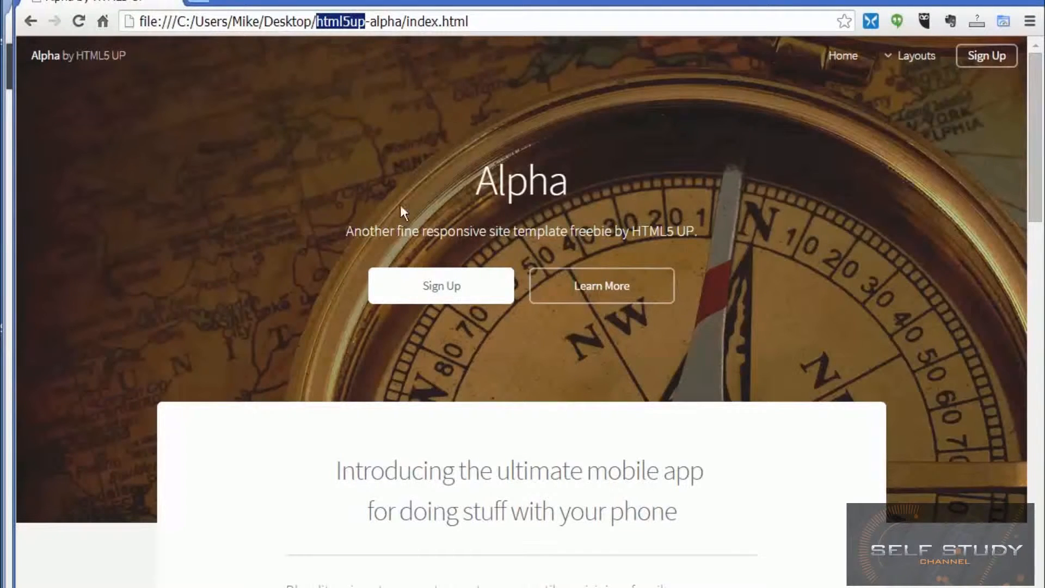
mouse_move(587, 194)
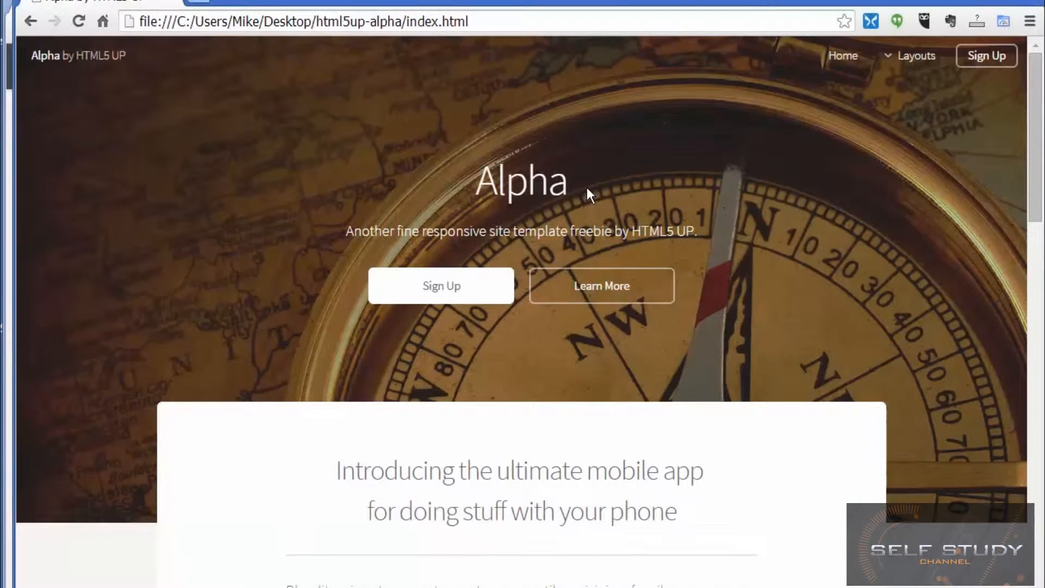
double_click(506, 180)
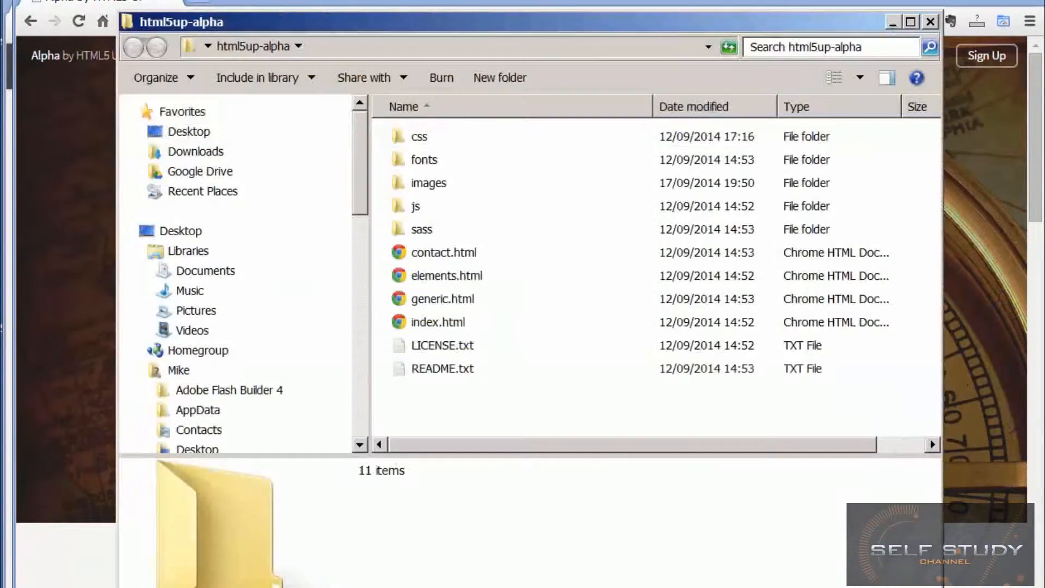
mouse_move(488, 393)
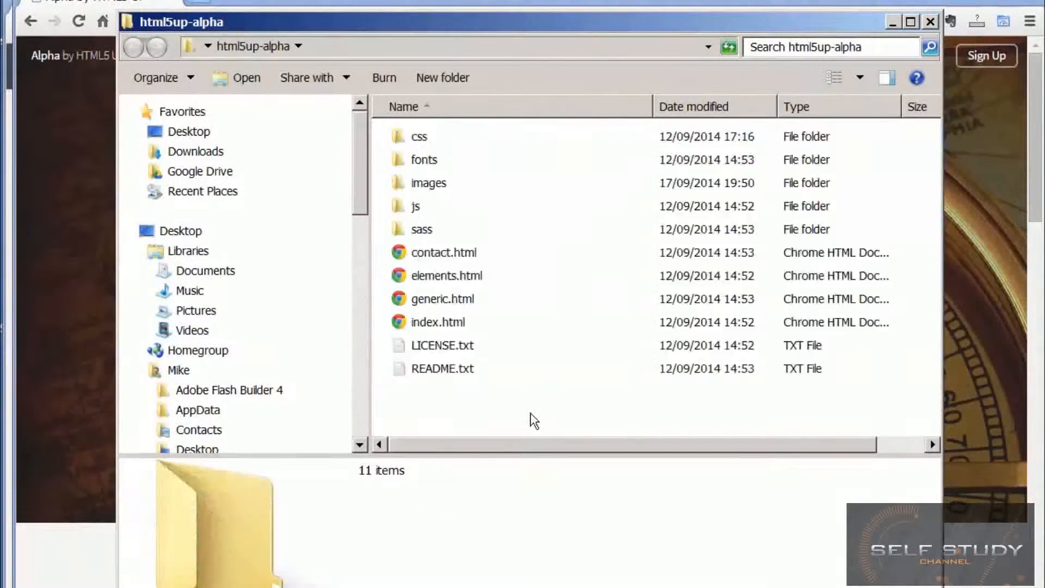
double_click(438, 322)
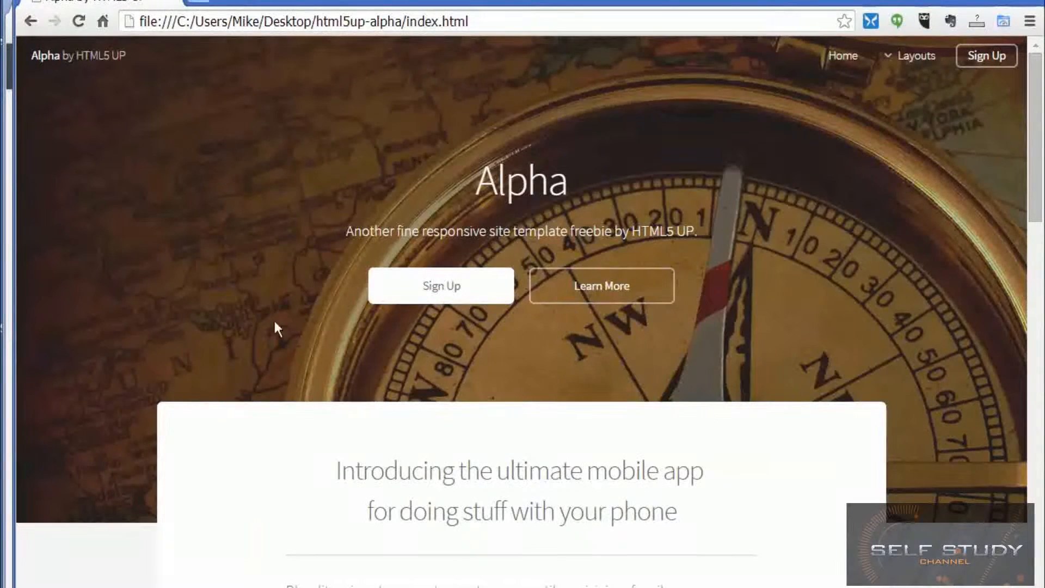
mouse_move(150, 500)
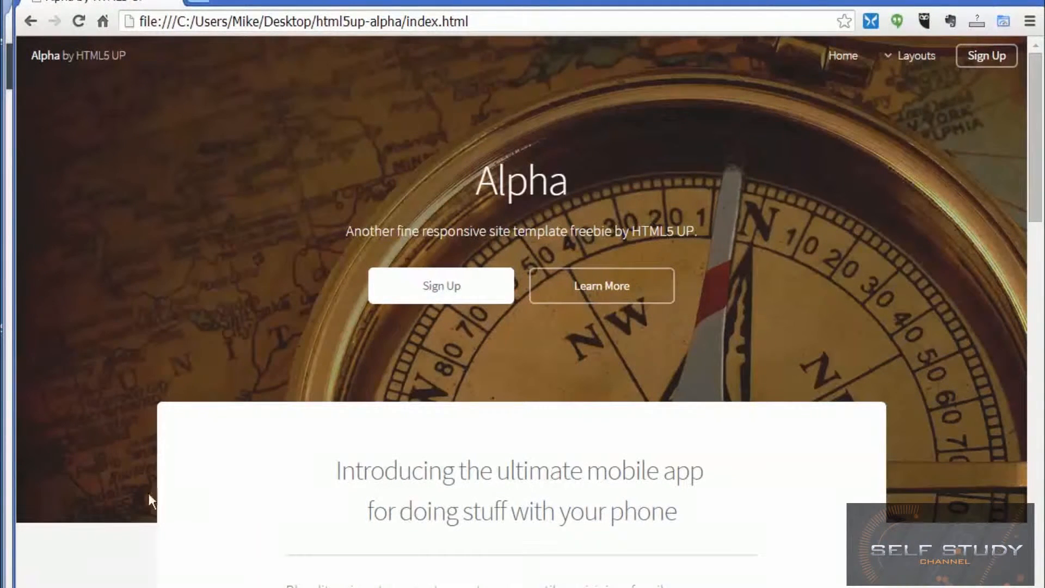
mouse_move(826, 495)
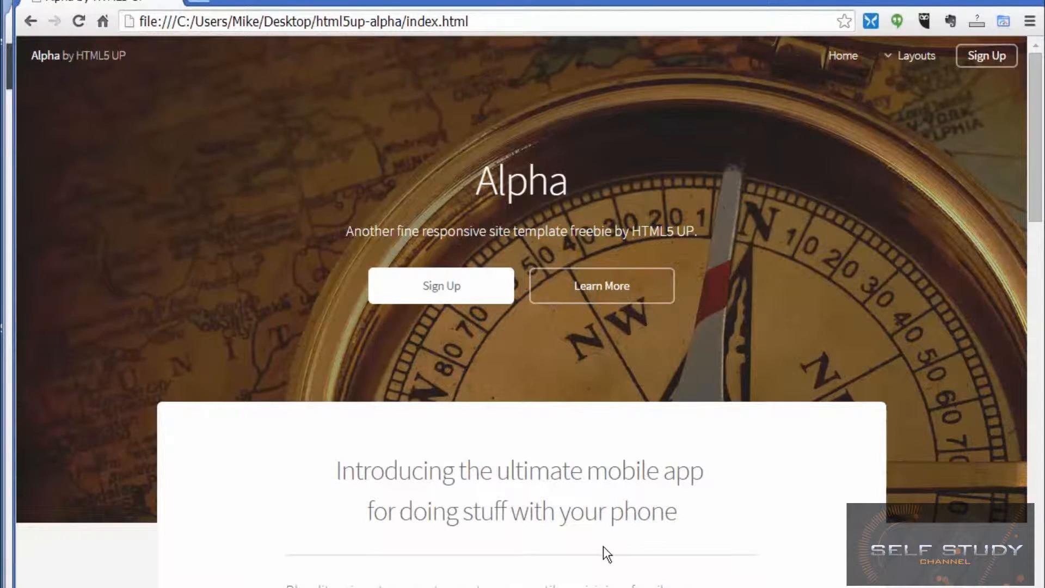
scroll("down", 3)
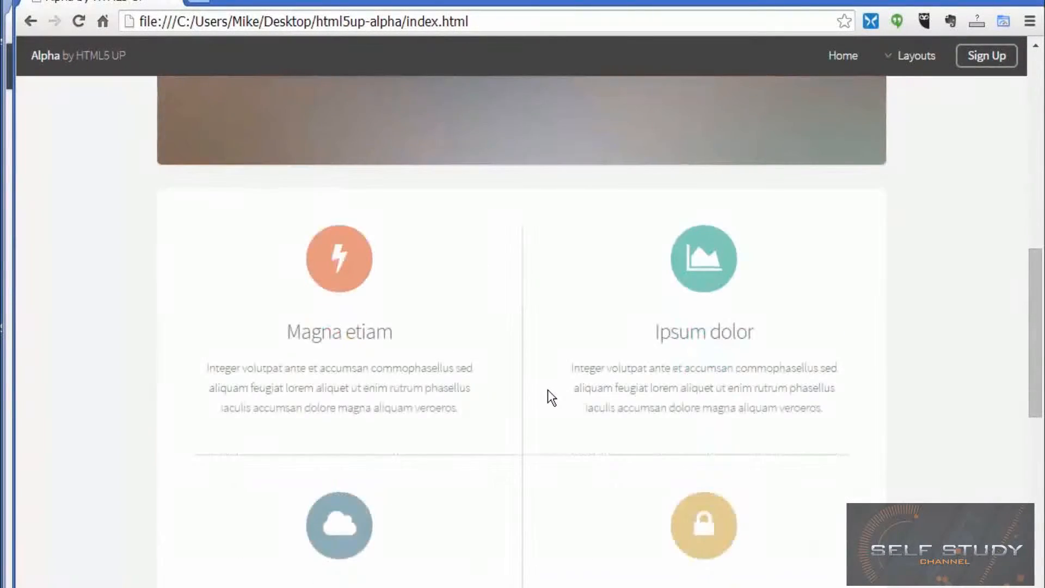
scroll("up", 3)
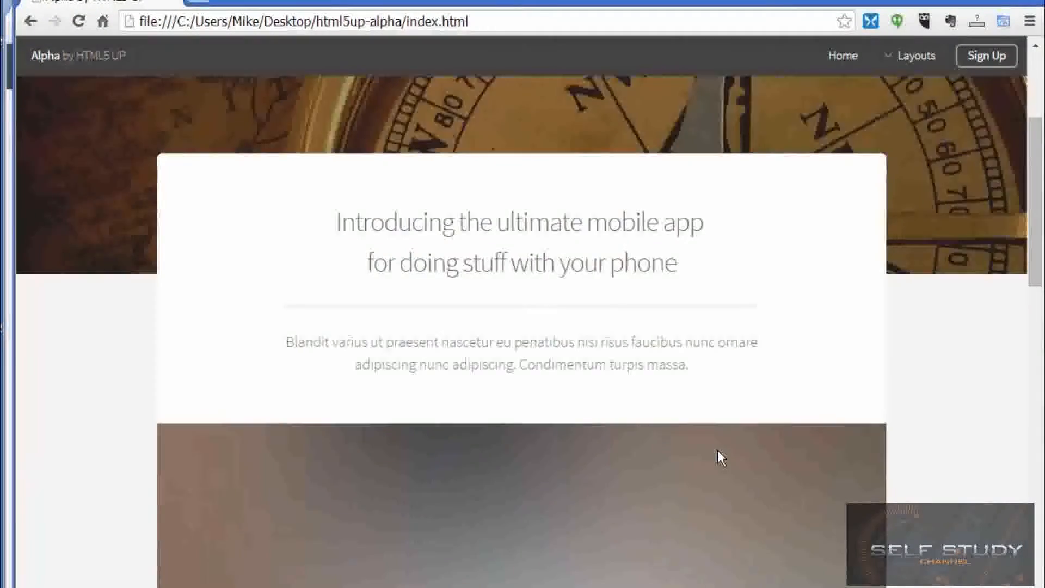
scroll("up", 3)
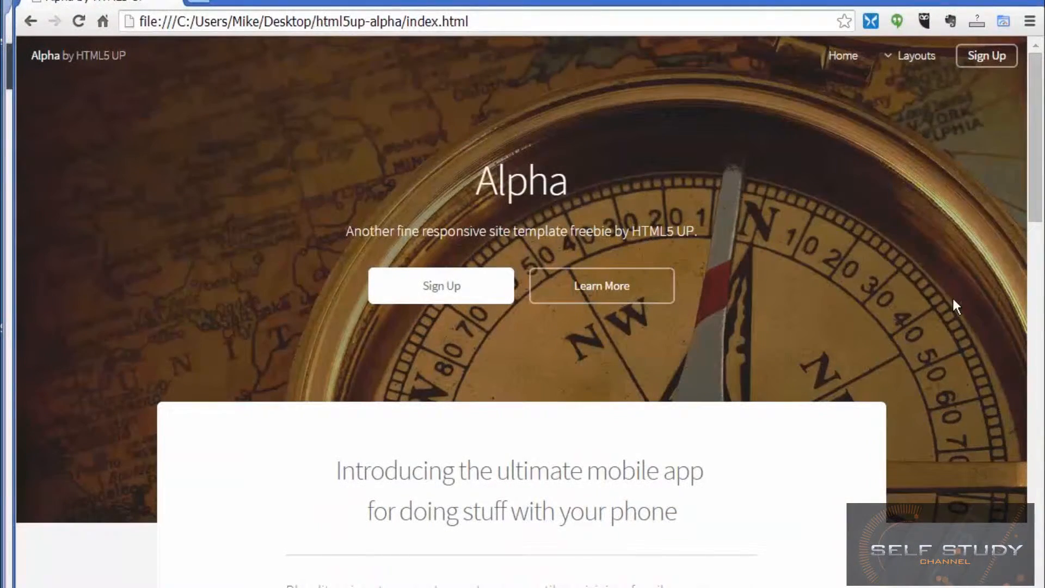
mouse_move(929, 414)
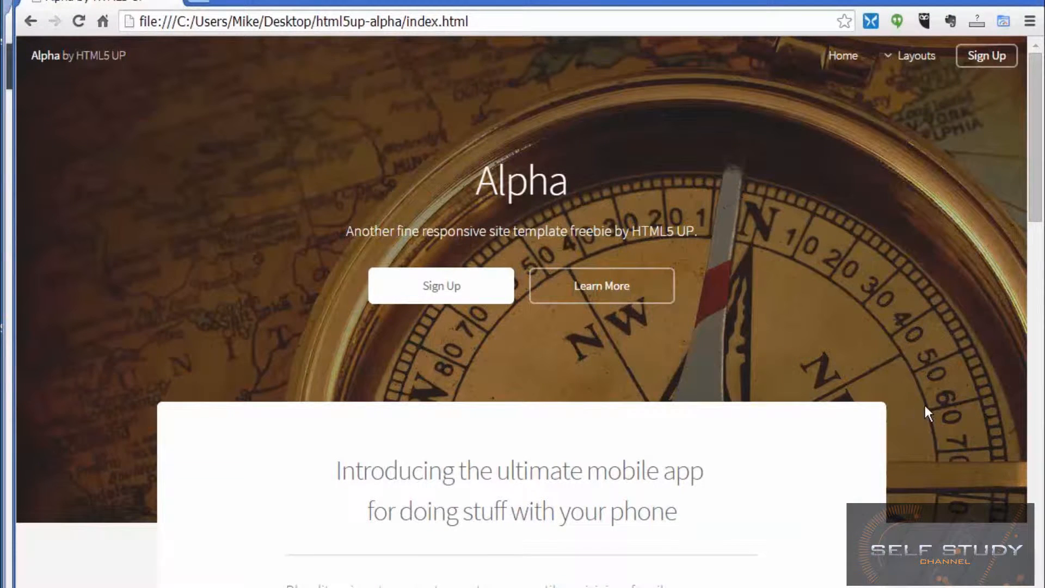
mouse_move(869, 302)
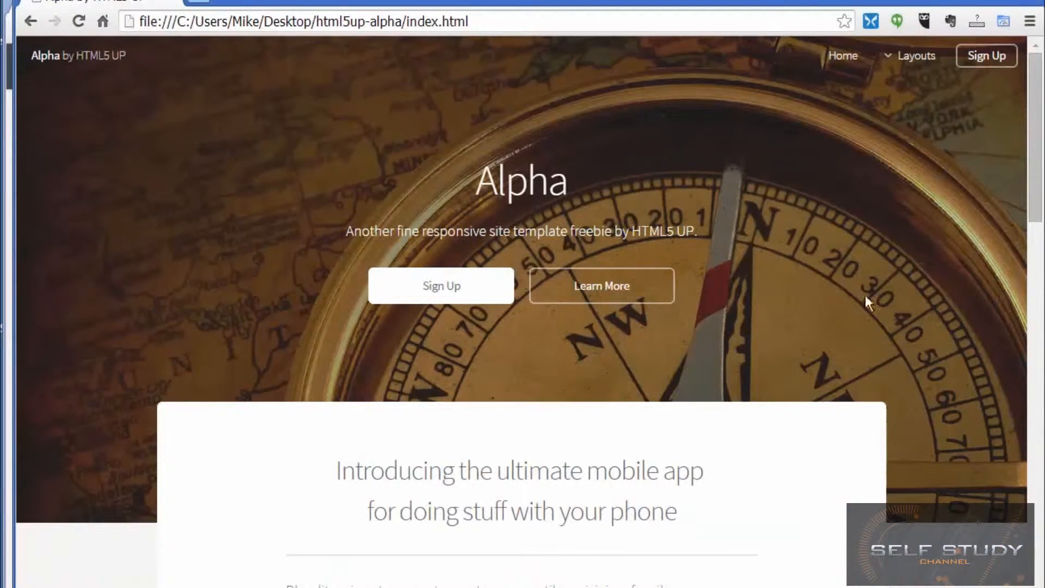
mouse_move(860, 280)
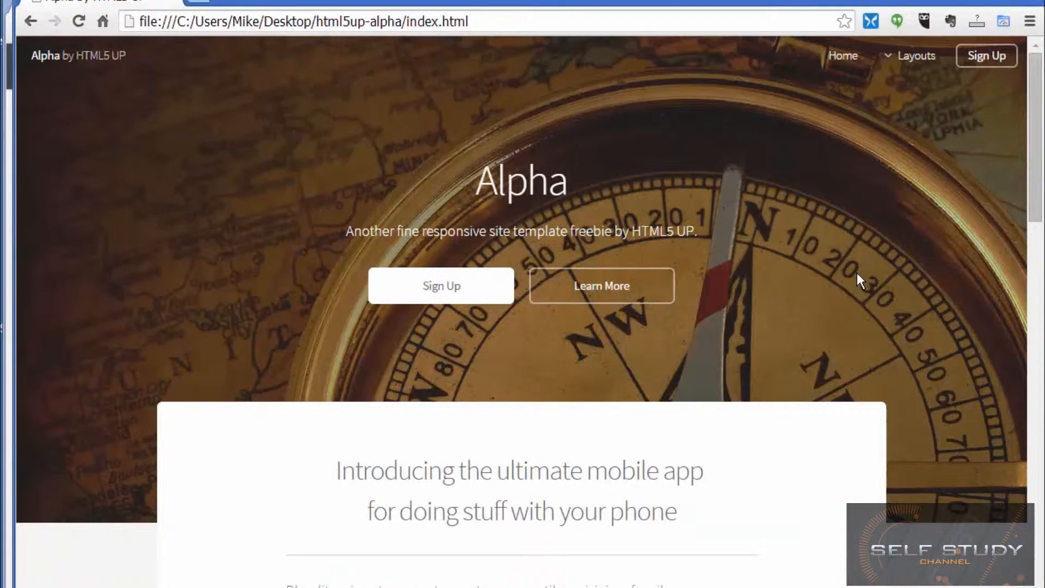
mouse_move(880, 331)
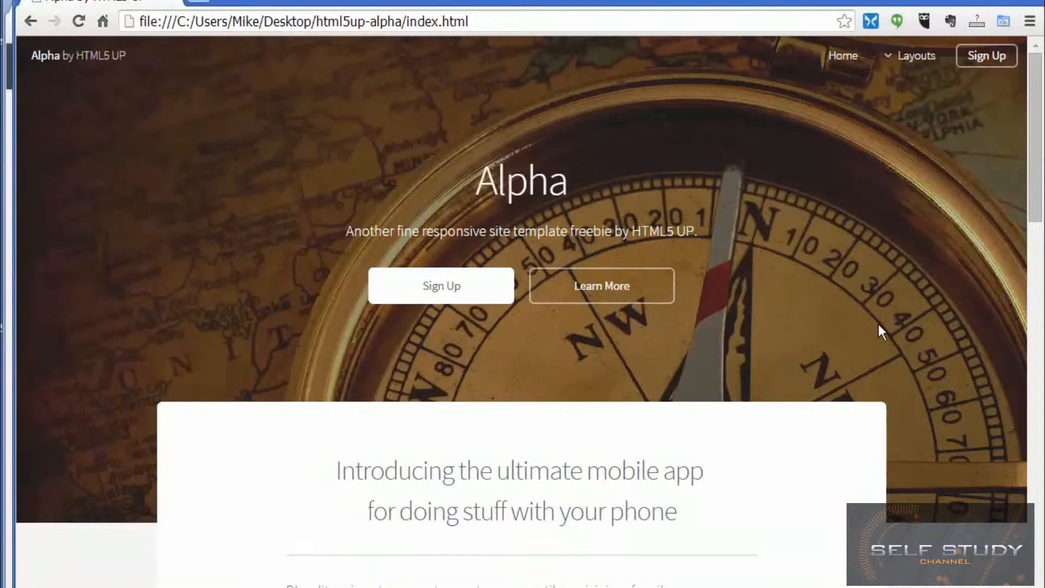
mouse_move(887, 355)
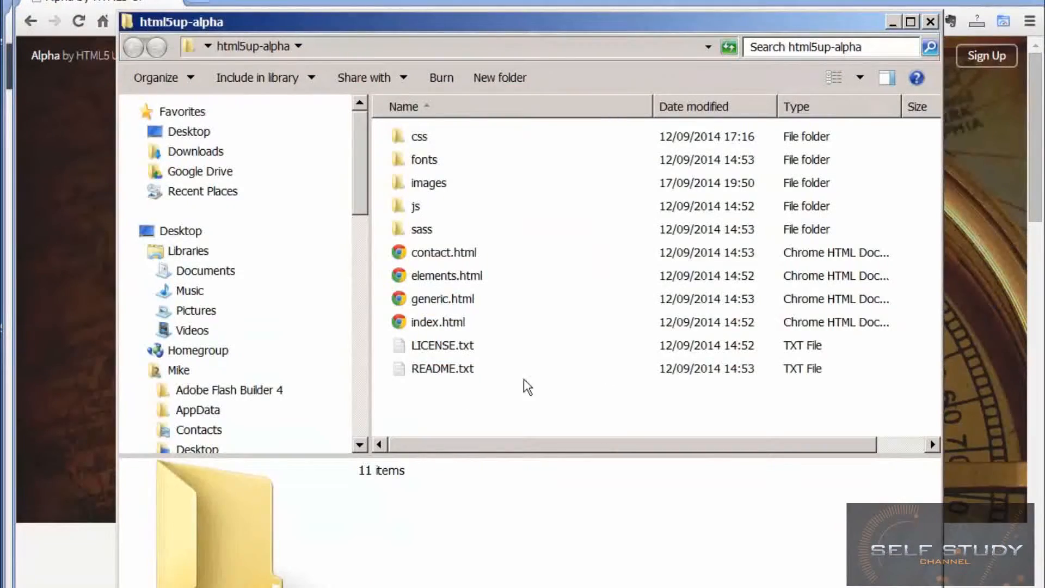
Select all files in the template folder, then clear the selection on the unstyled page.
key("ctrl+a")
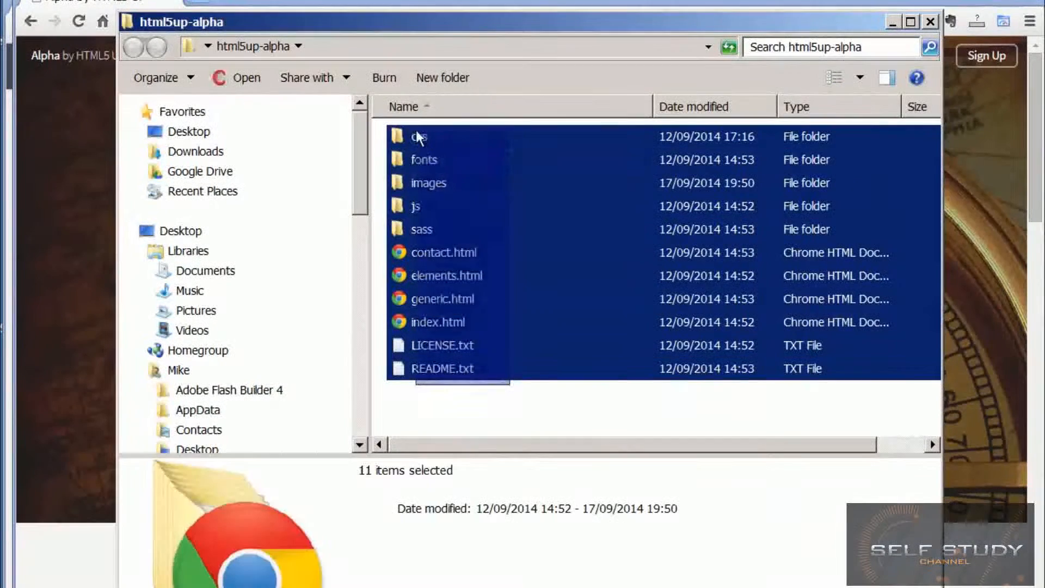
mouse_move(450, 222)
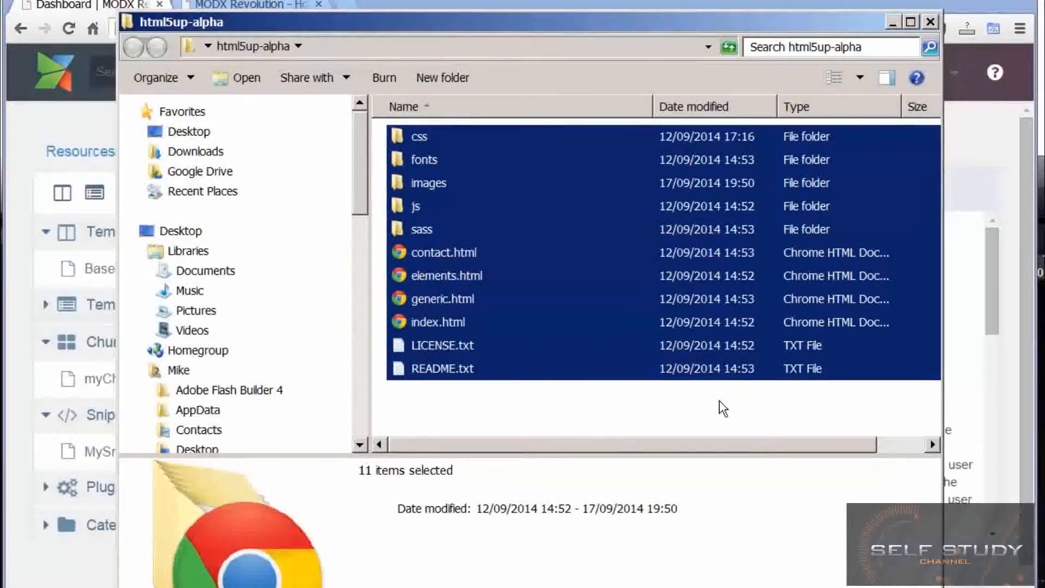
mouse_move(73, 131)
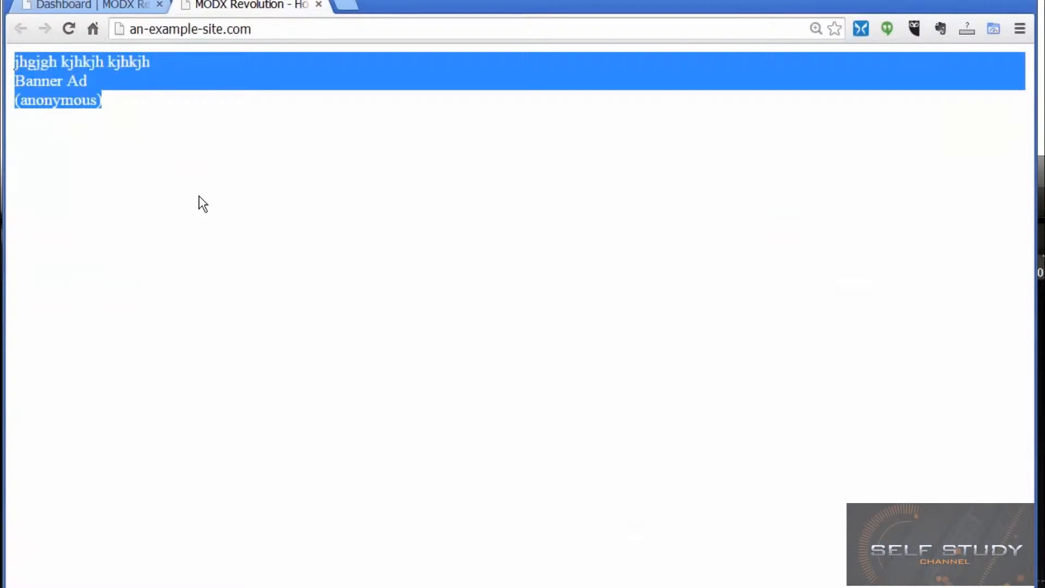
left_click(203, 203)
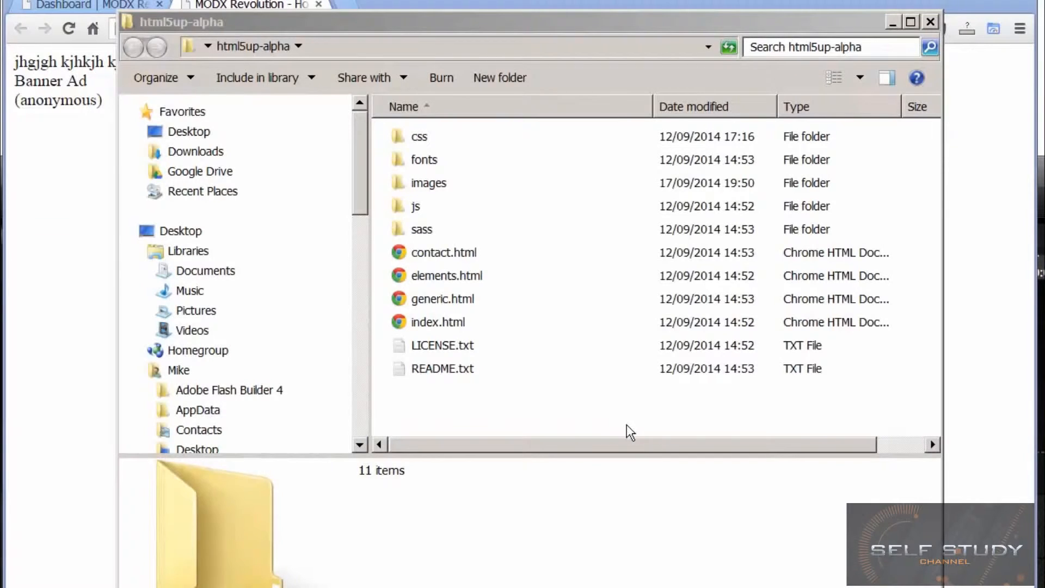
mouse_move(427, 331)
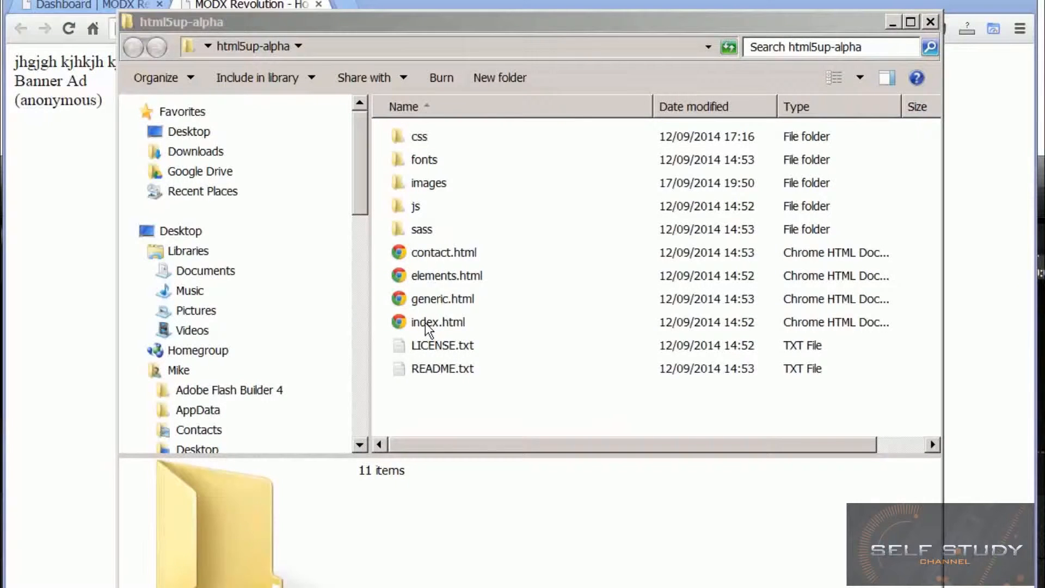
mouse_move(444, 288)
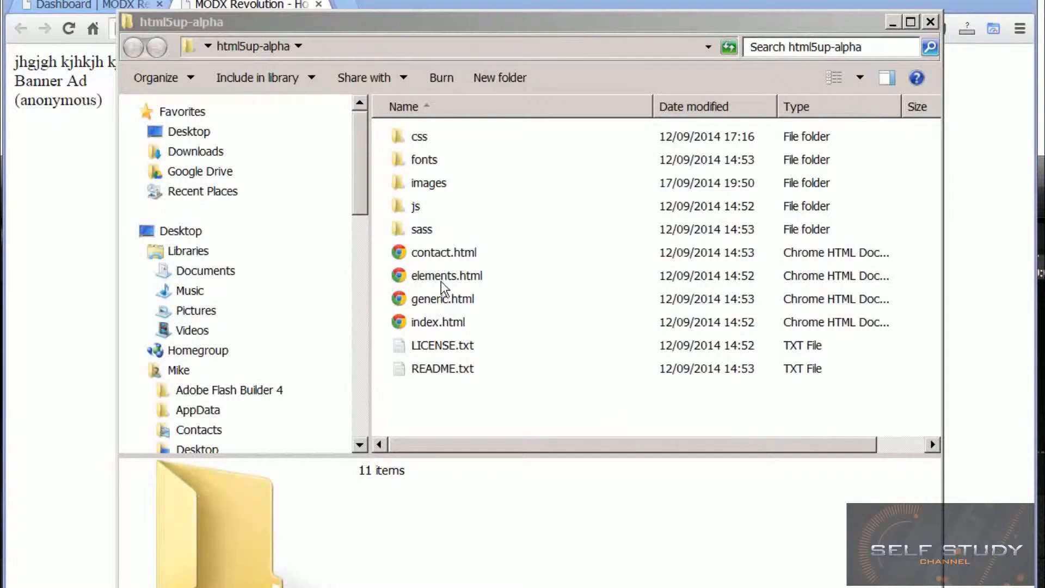
mouse_move(441, 280)
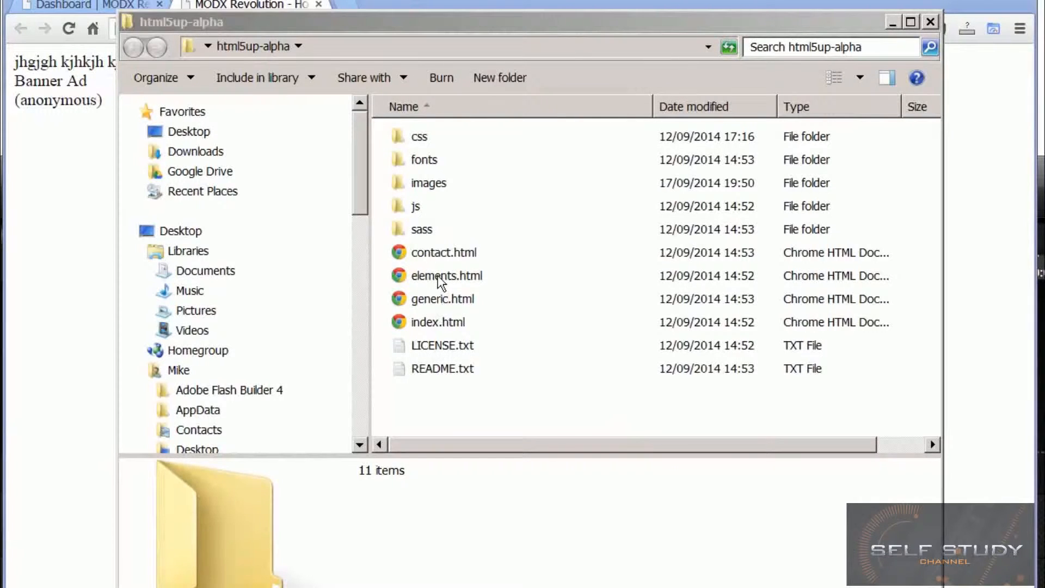
mouse_move(437, 259)
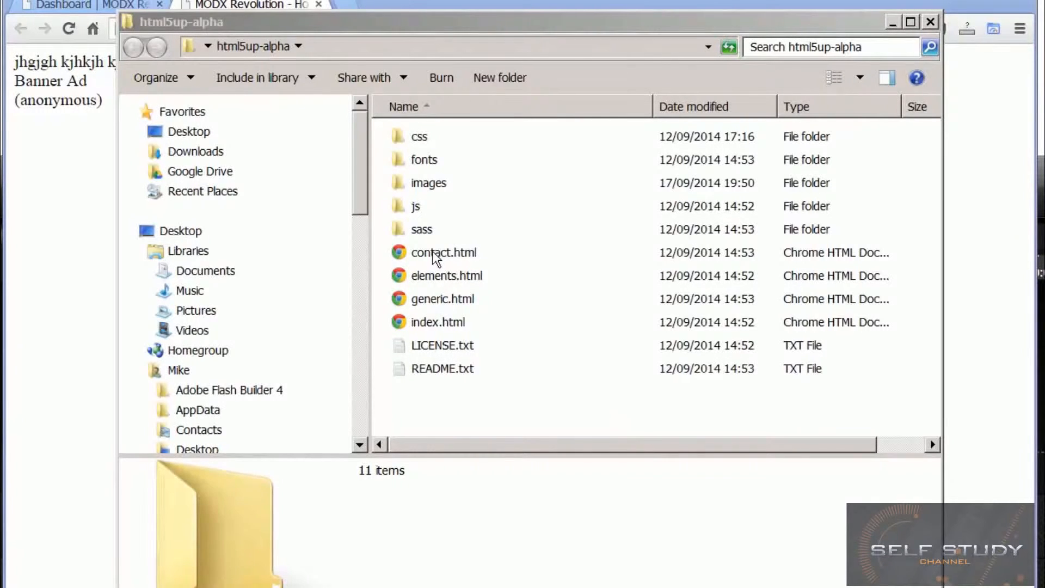
mouse_move(451, 352)
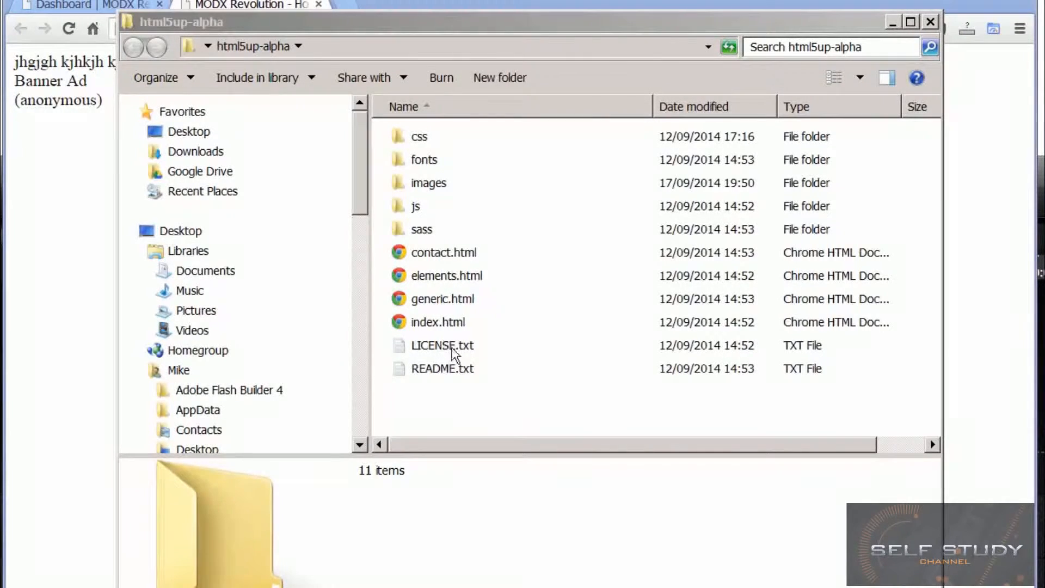
Open the template's index and generic pages in Chrome and scroll through the styled elements.
double_click(437, 323)
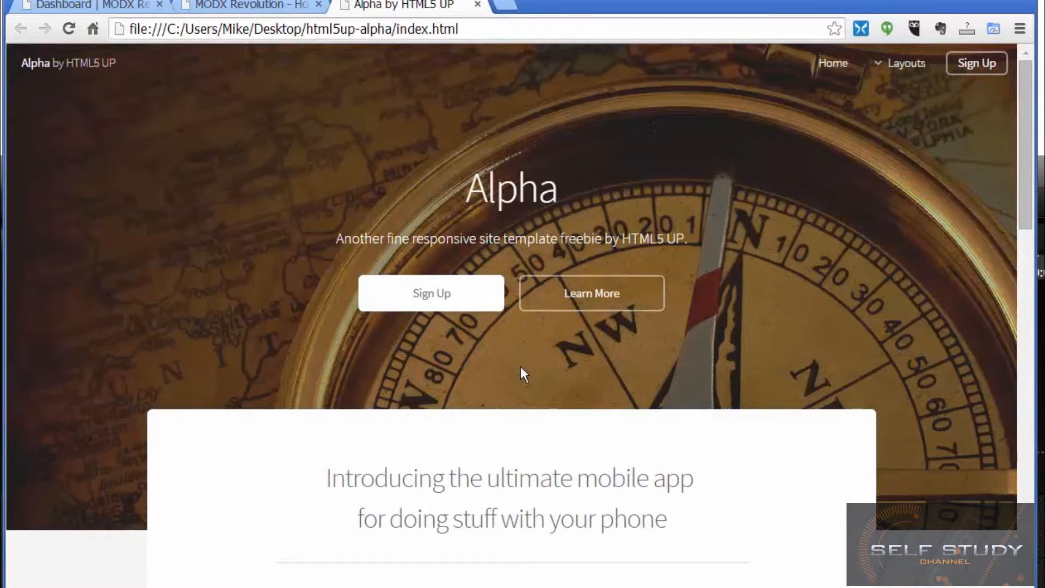
scroll("down", 3)
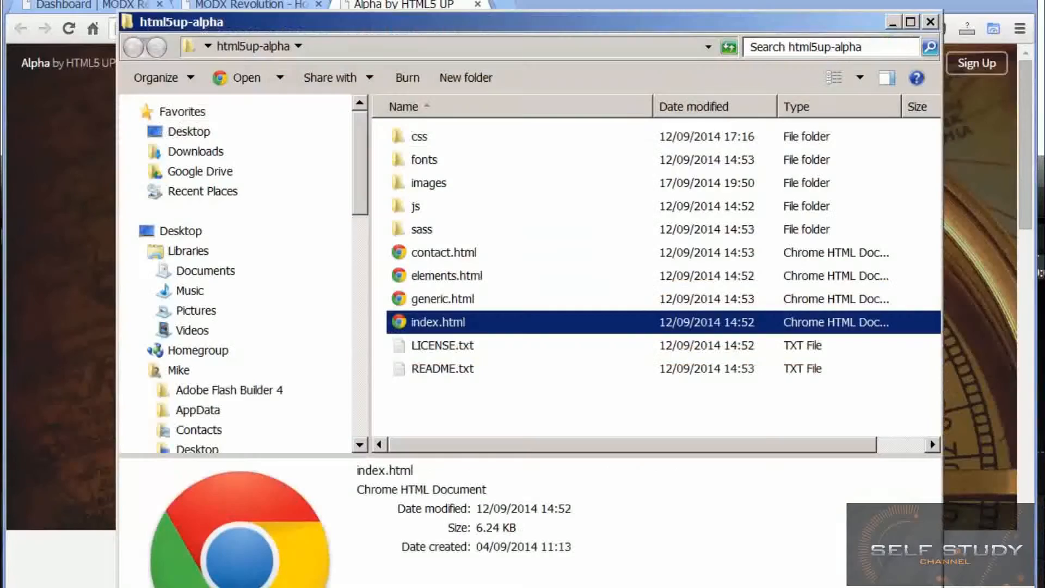
double_click(442, 299)
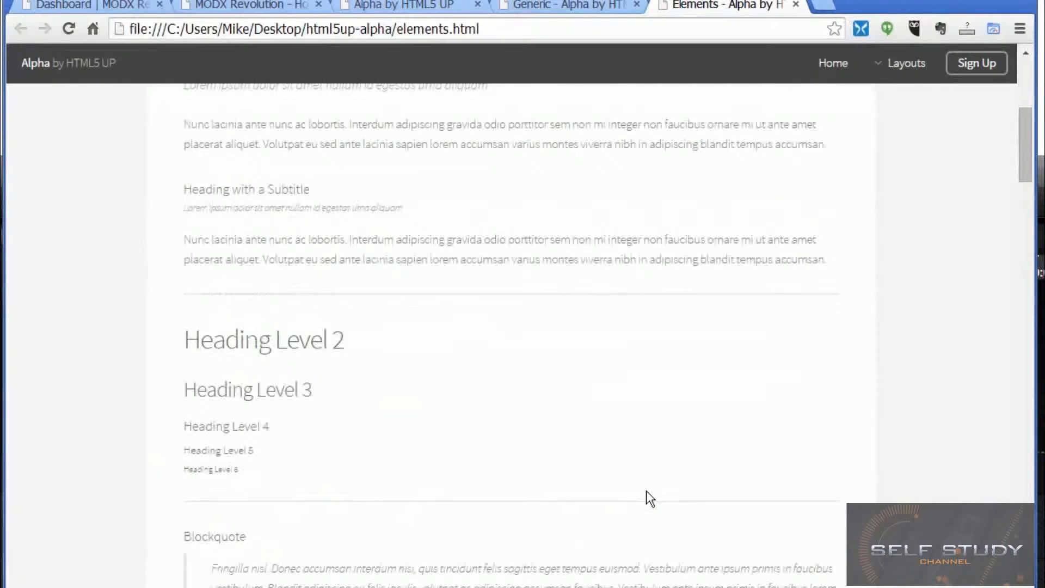
scroll("down", 3)
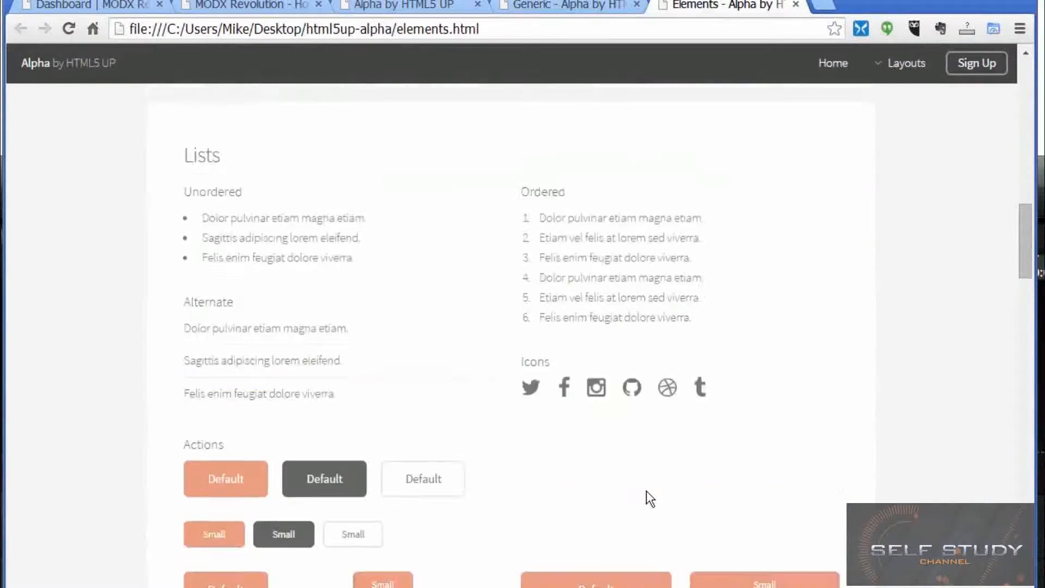
scroll("up", 3)
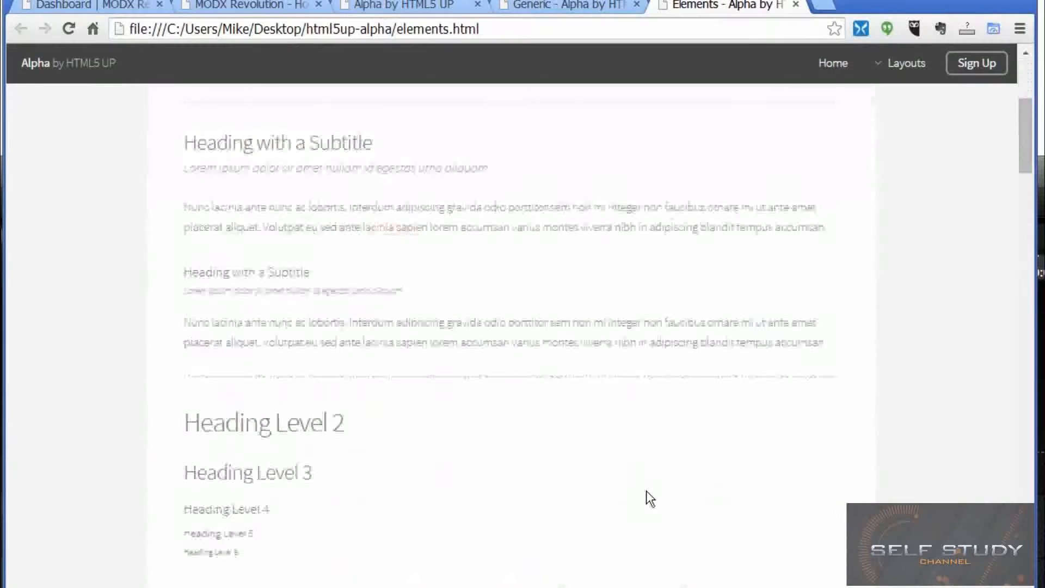
scroll("down", 3)
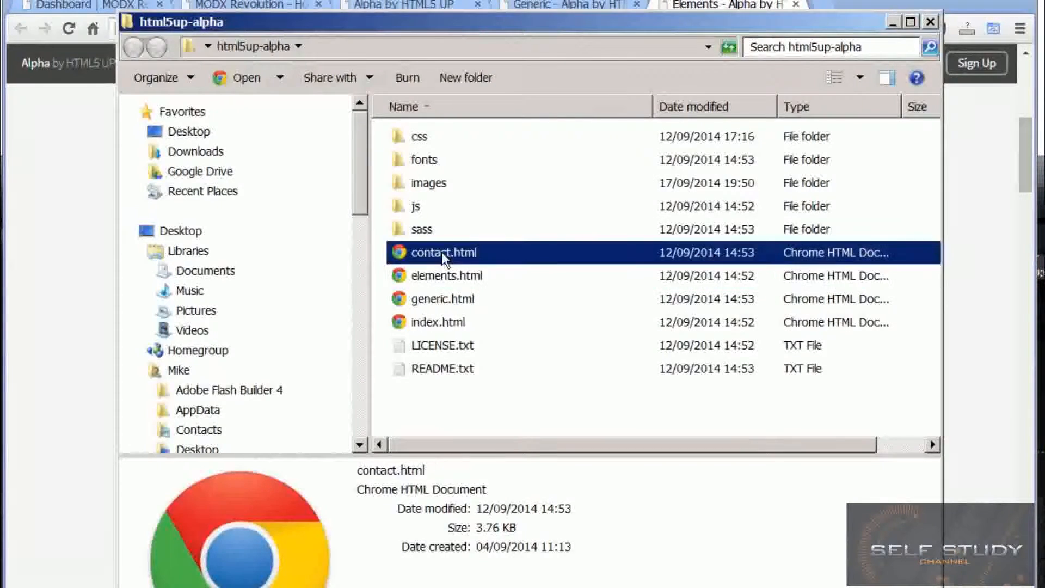
Preview contact.html in Chrome, then highlight generic.html, contact.html and index.html in turn.
double_click(445, 251)
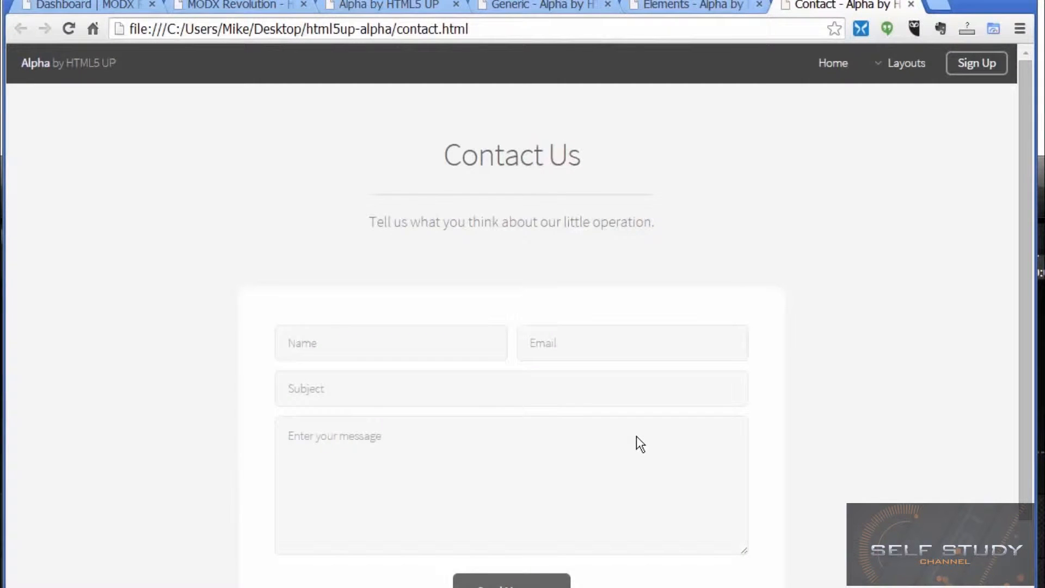
mouse_move(801, 409)
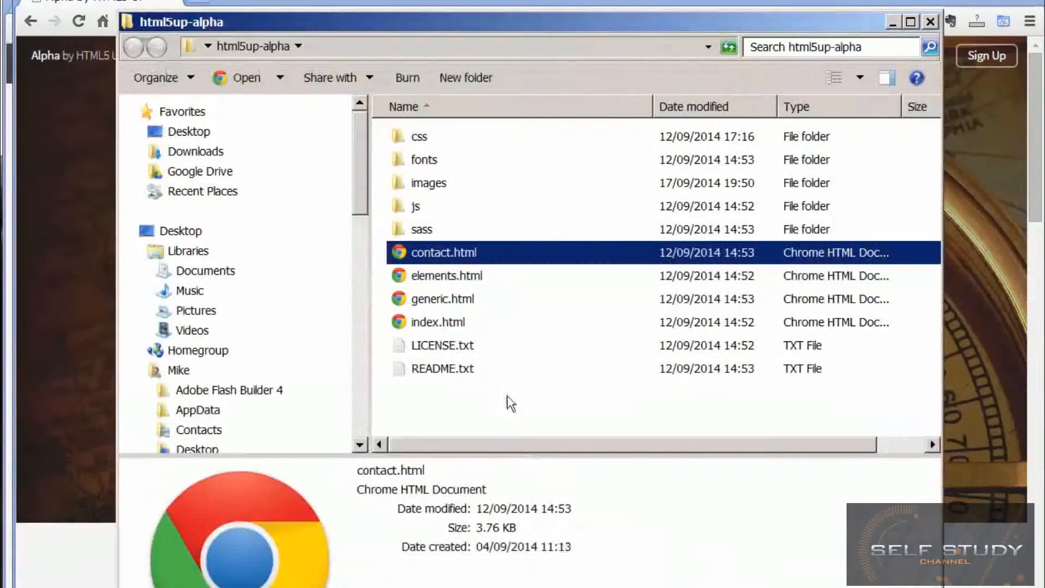
left_click(442, 298)
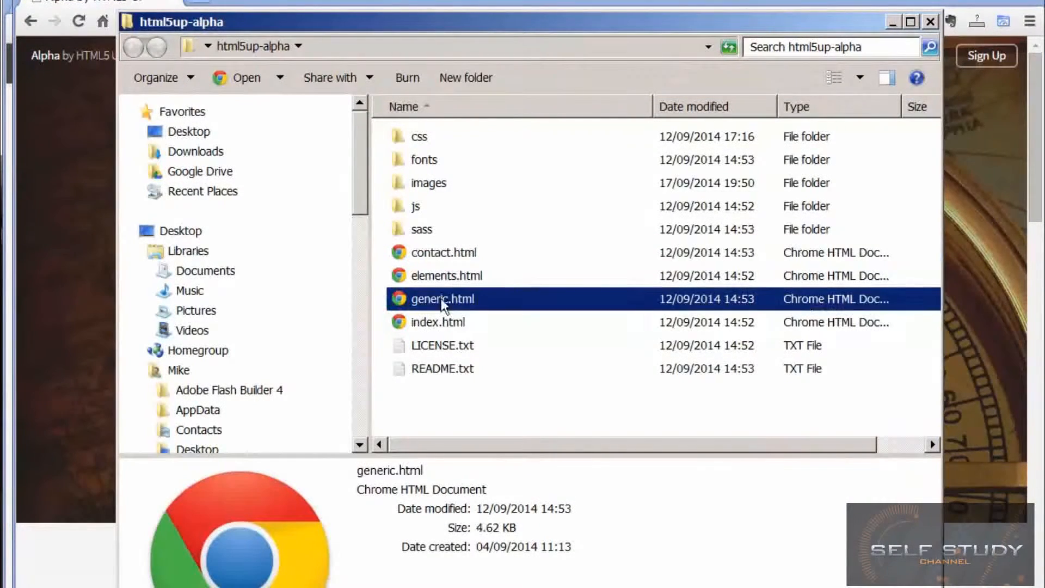
left_click(444, 252)
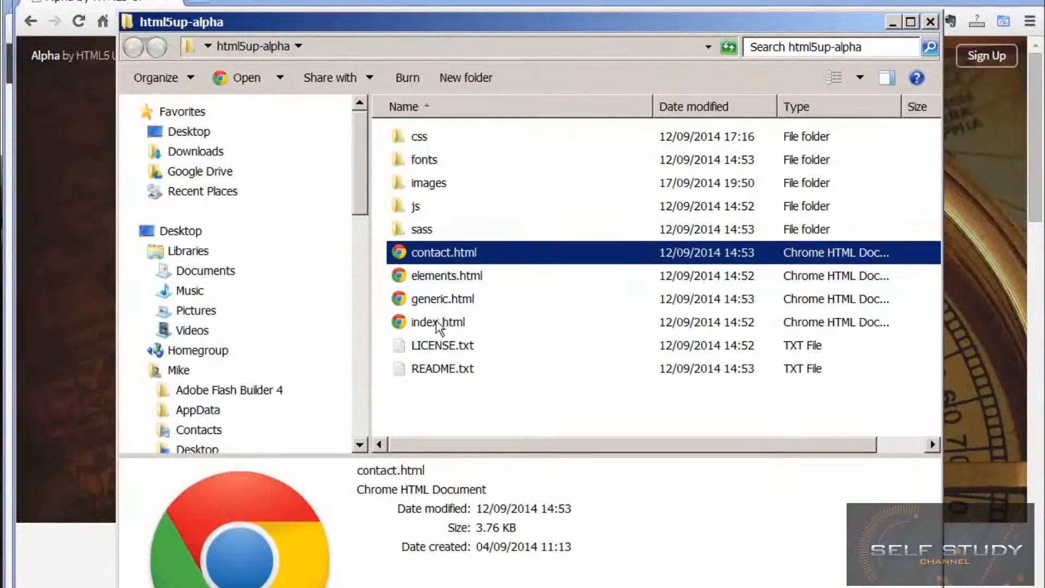
left_click(438, 321)
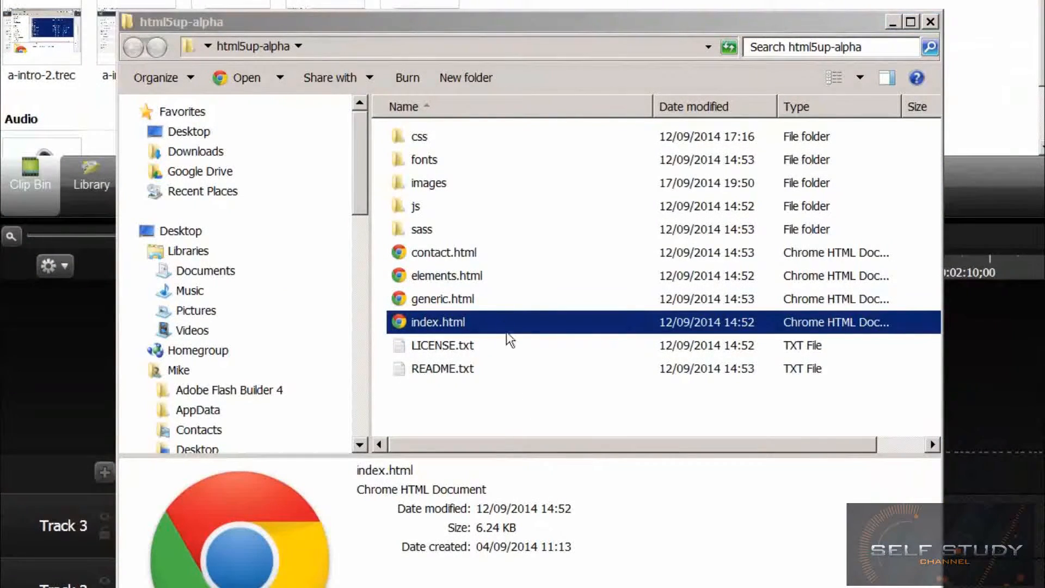
mouse_move(471, 314)
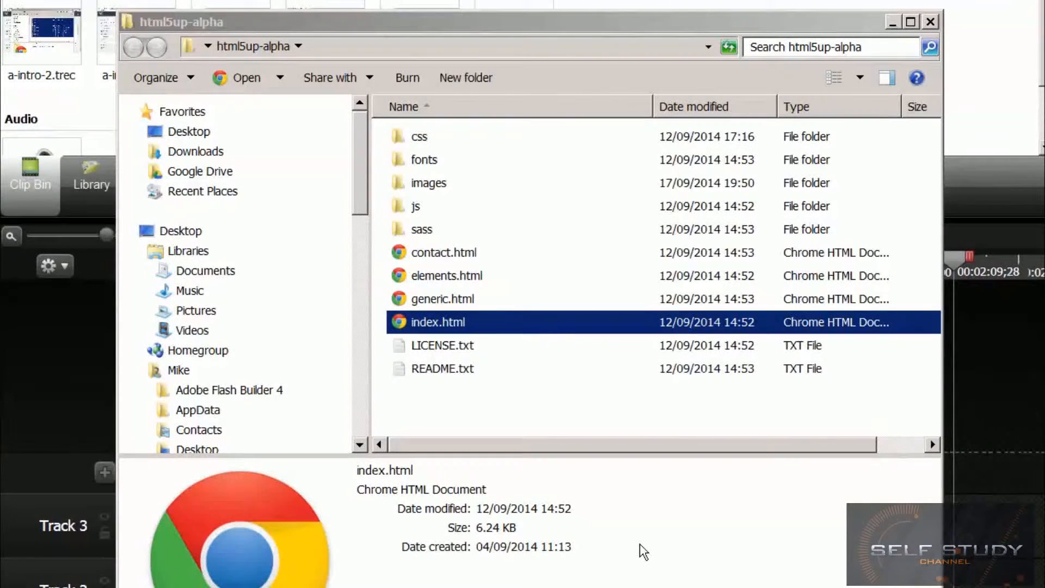
mouse_move(590, 547)
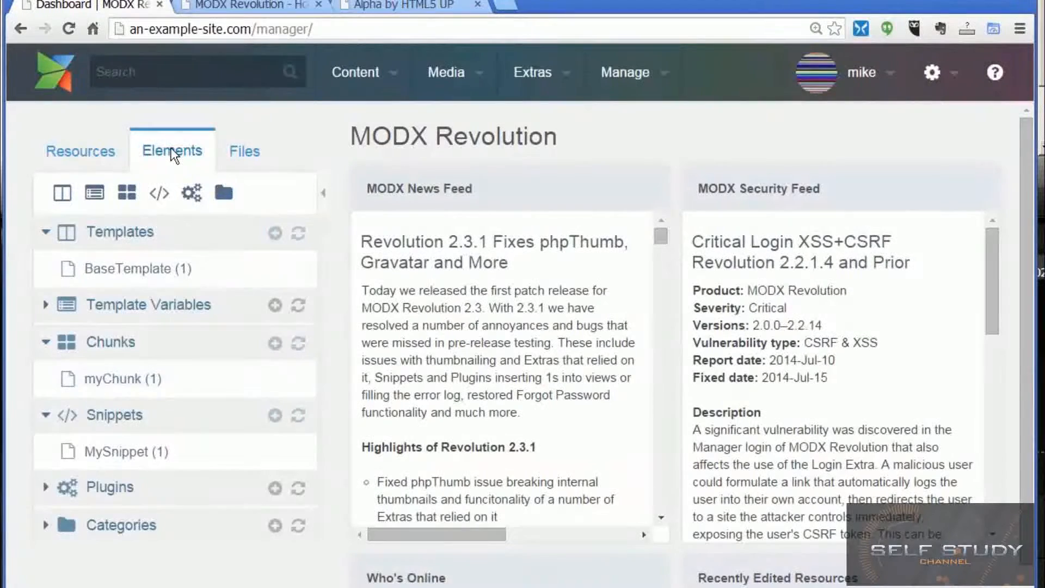
mouse_move(119, 236)
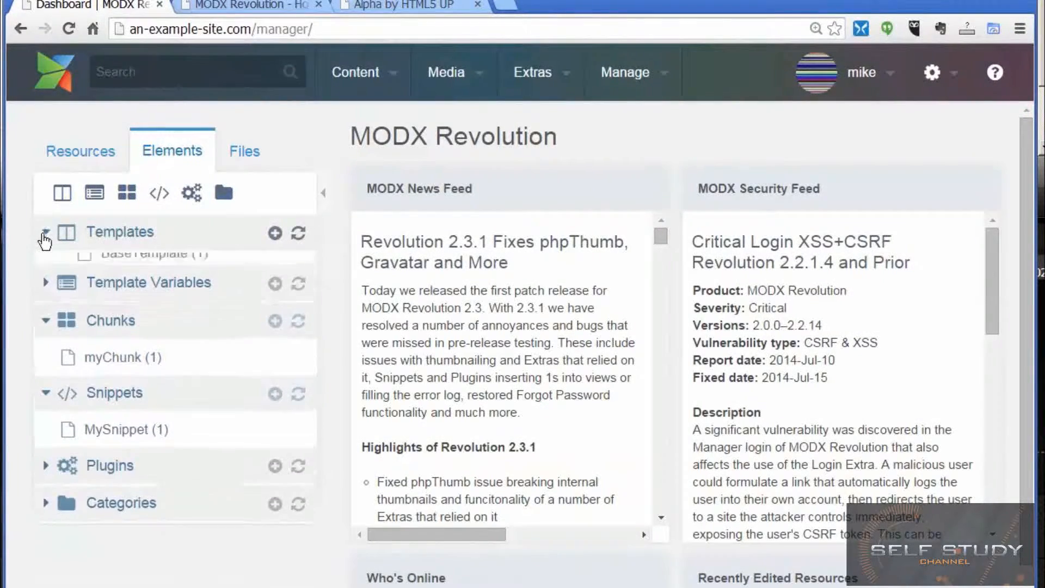
Create a new template named 'index' and save it.
left_click(273, 233)
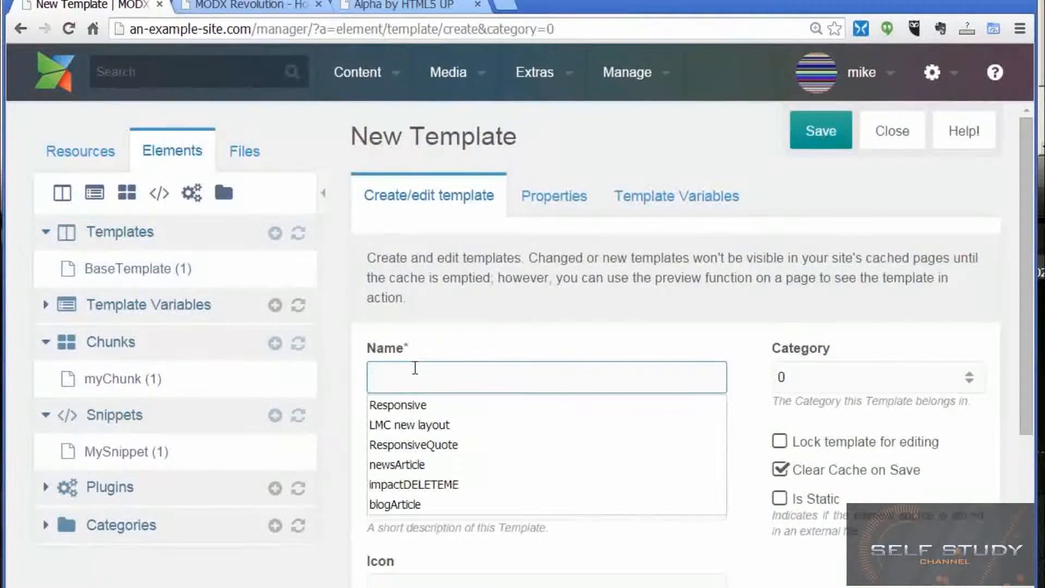
type("index")
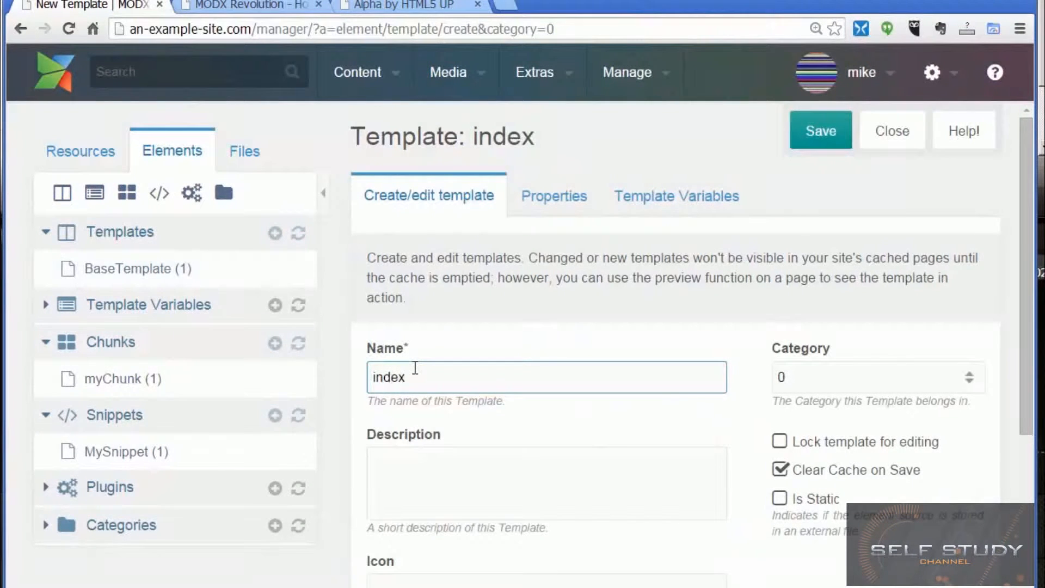
mouse_move(807, 221)
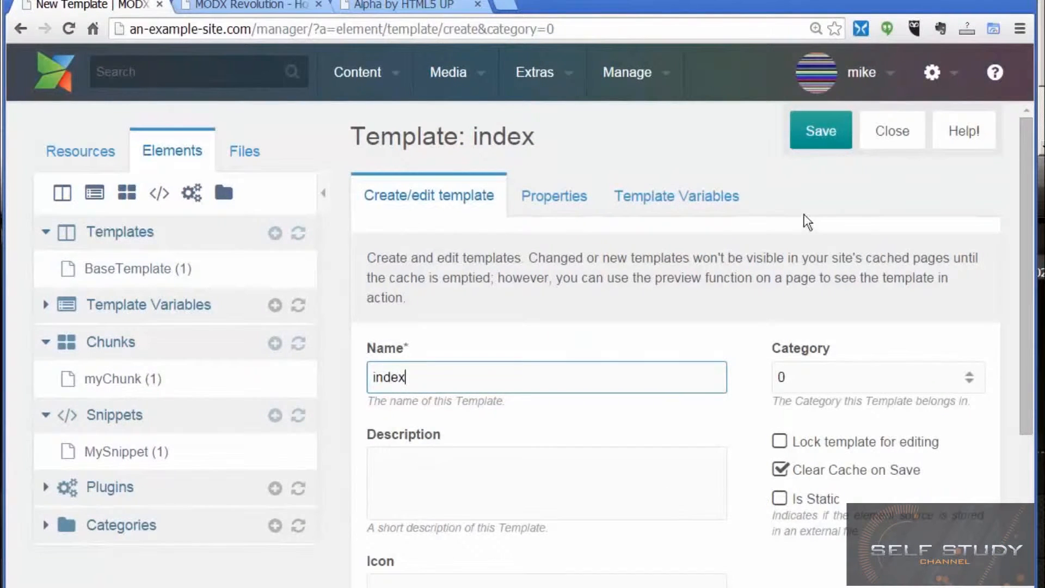
left_click(821, 129)
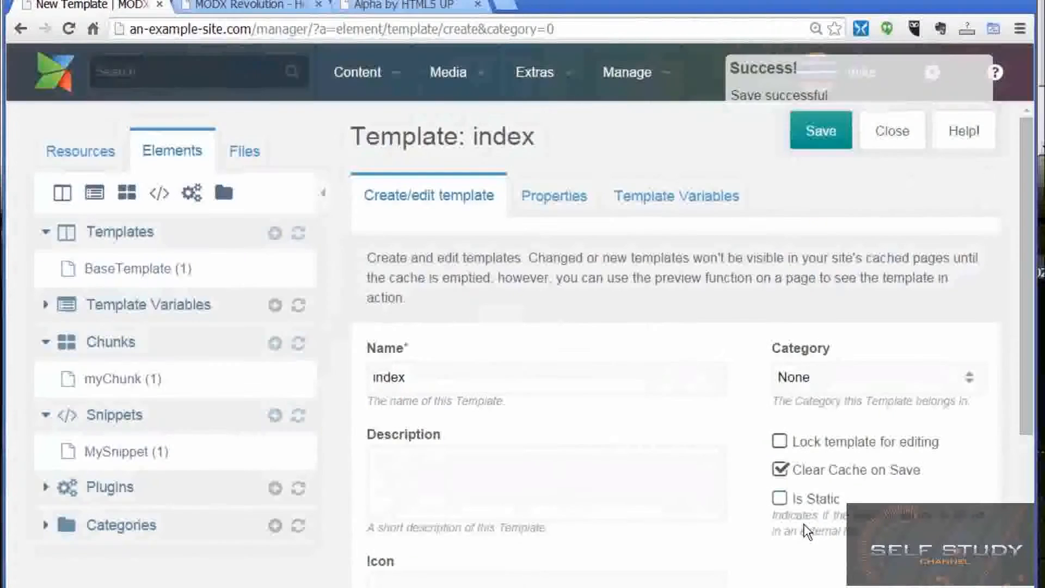
left_click(821, 130)
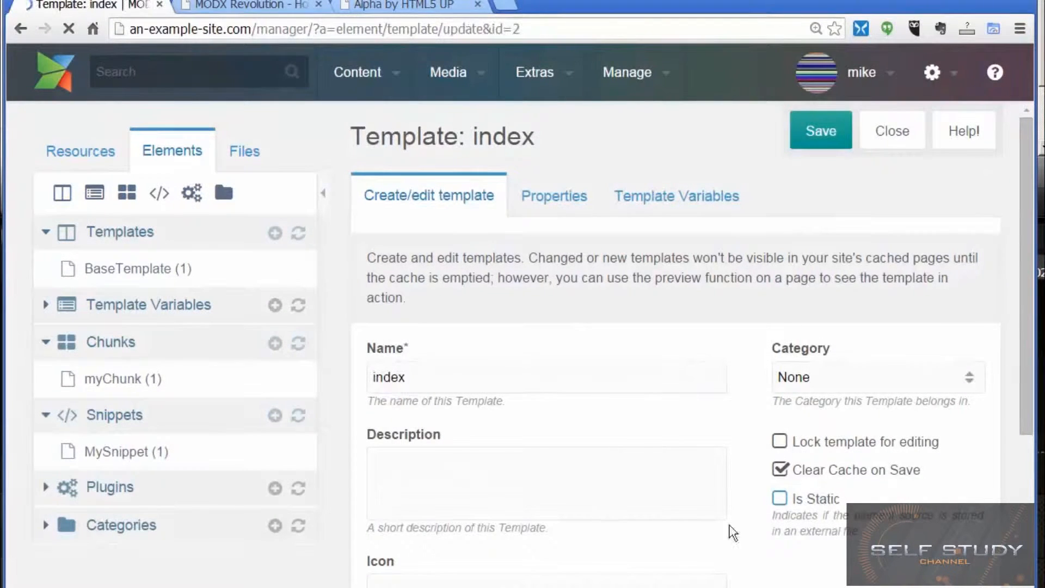
left_click(819, 129)
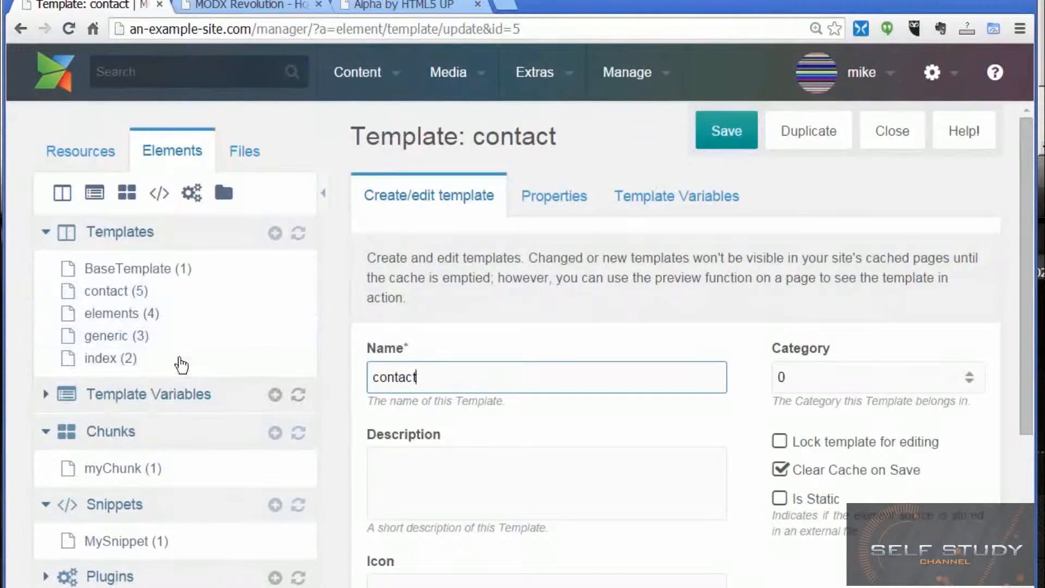
mouse_move(147, 343)
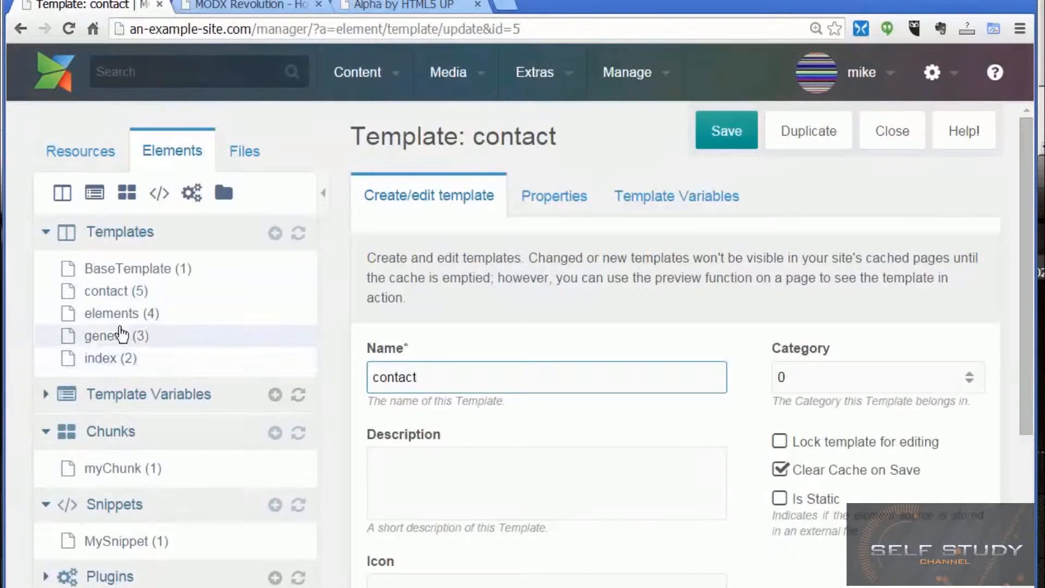
mouse_move(220, 346)
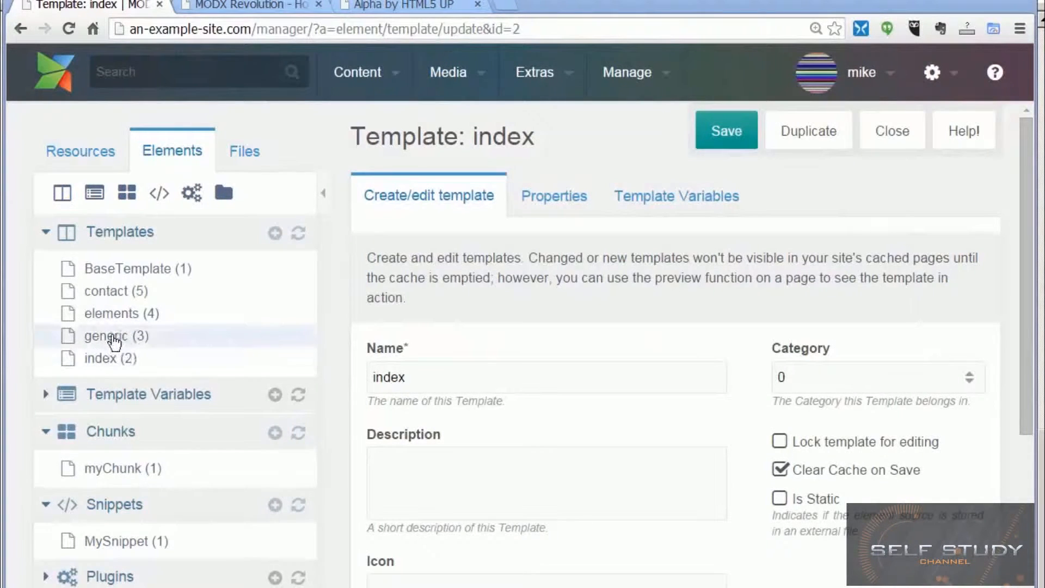
mouse_move(110, 358)
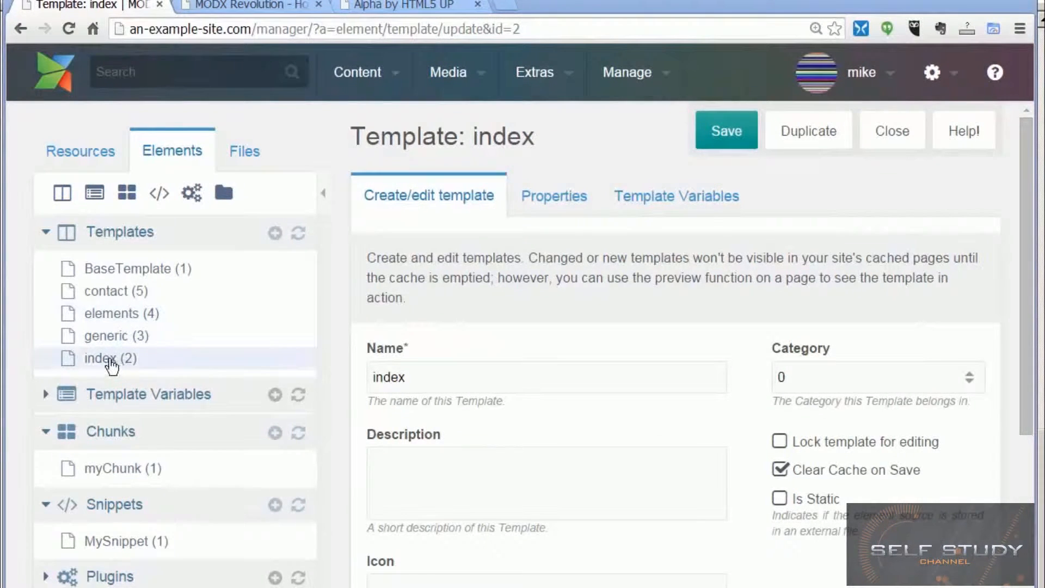
mouse_move(602, 405)
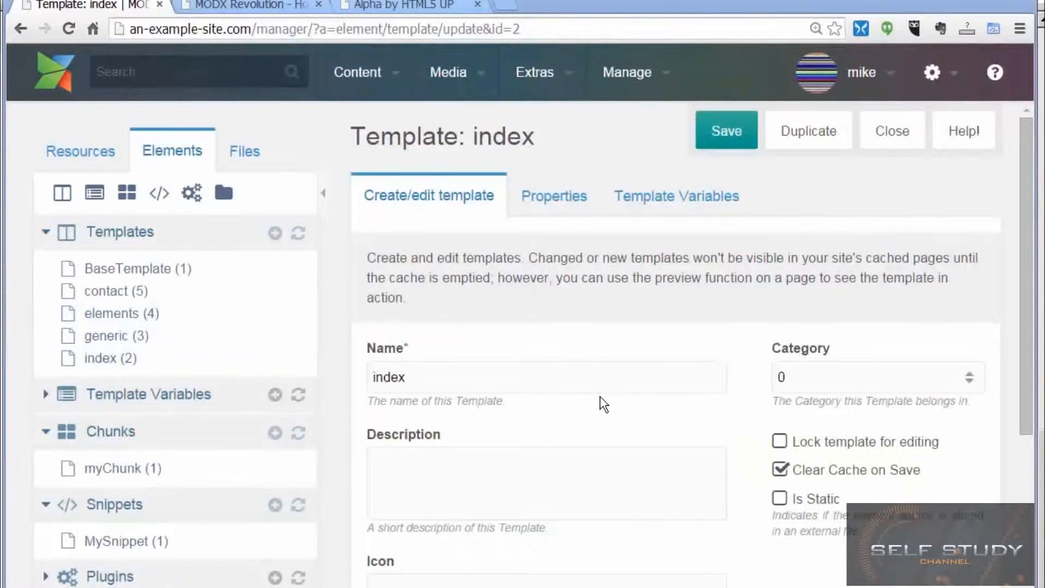
Expand the index template's HTML code editor to fullscreen and scroll through the code.
scroll("down", 3)
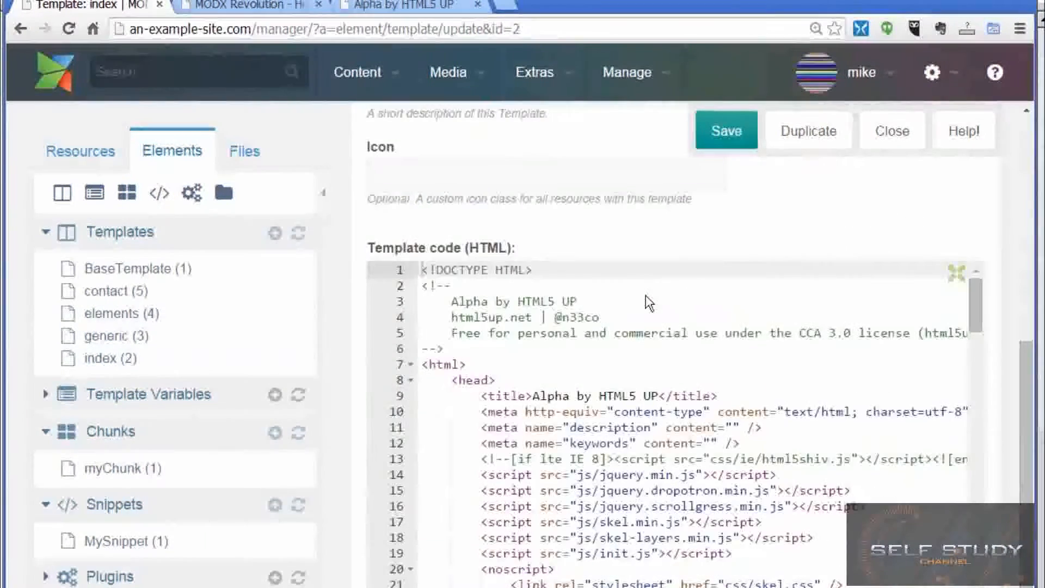
left_click(956, 273)
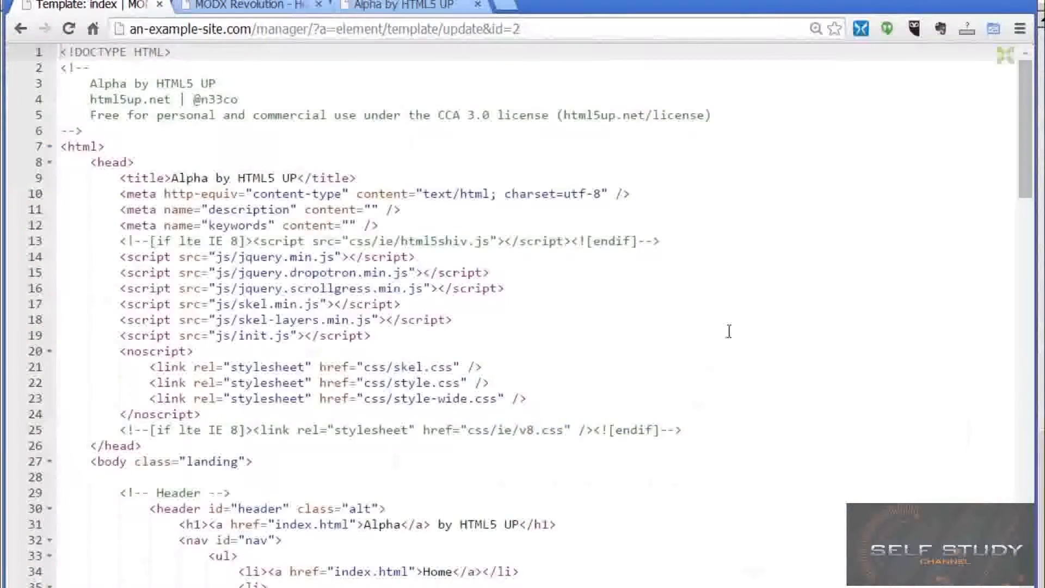
scroll("down", 3)
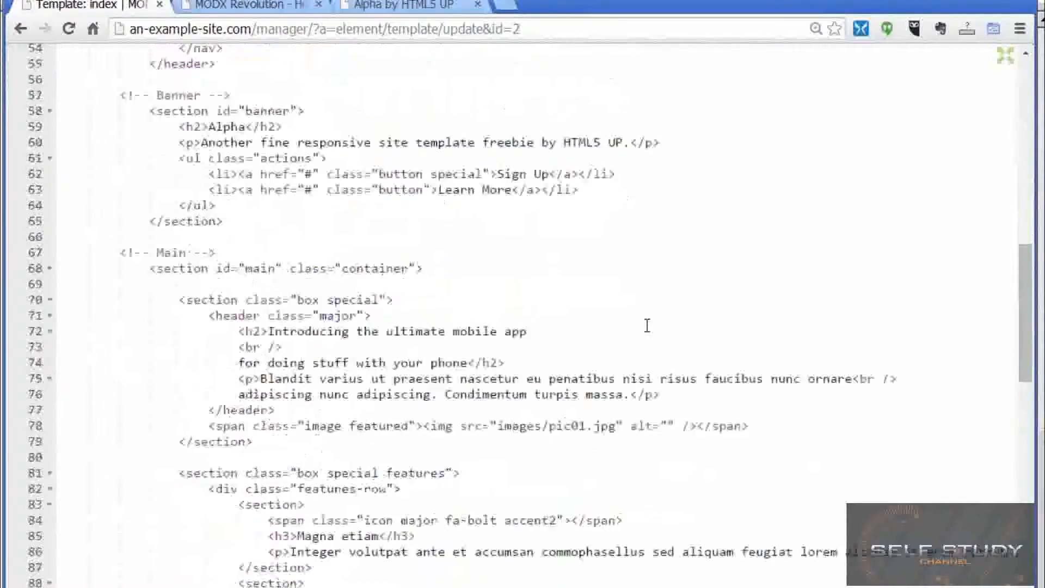
scroll("down", 3)
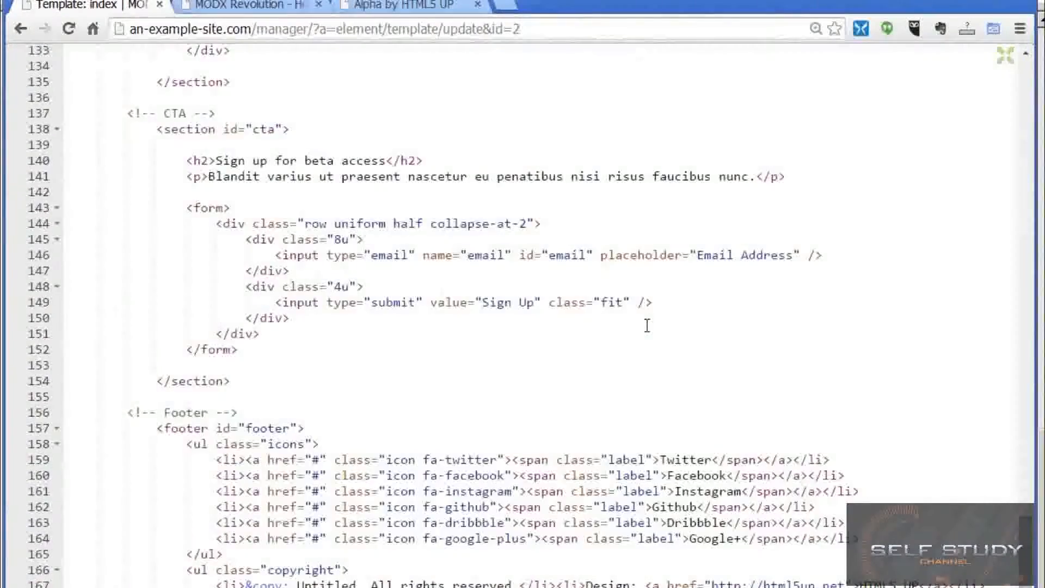
scroll("up", 3)
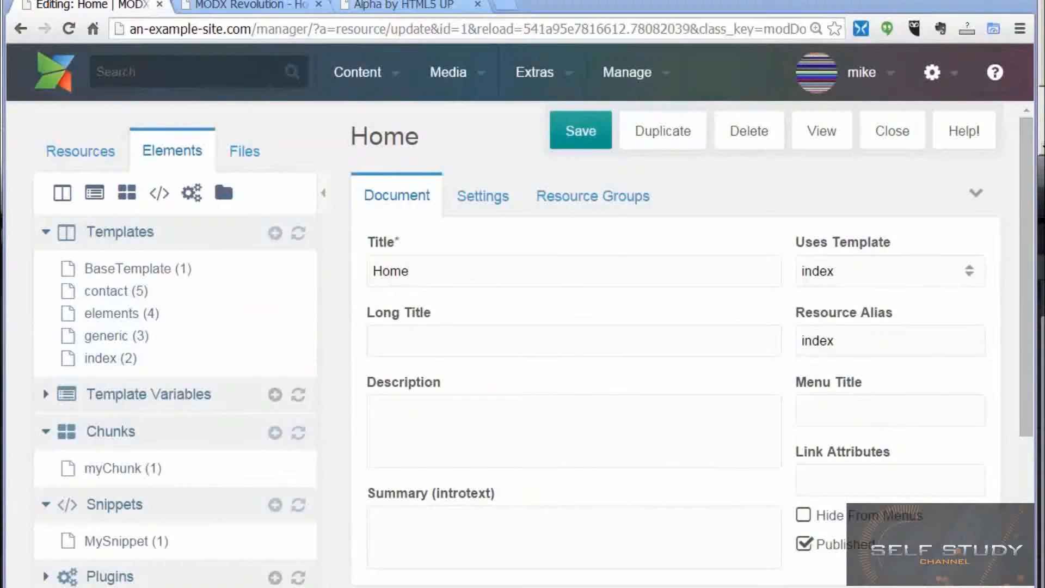
mouse_move(469, 379)
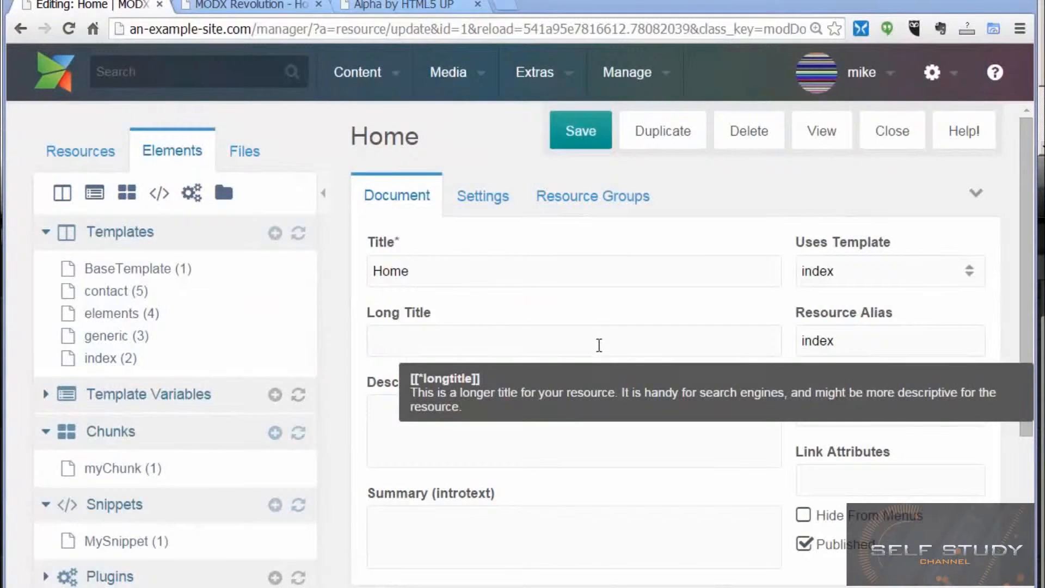
mouse_move(110, 314)
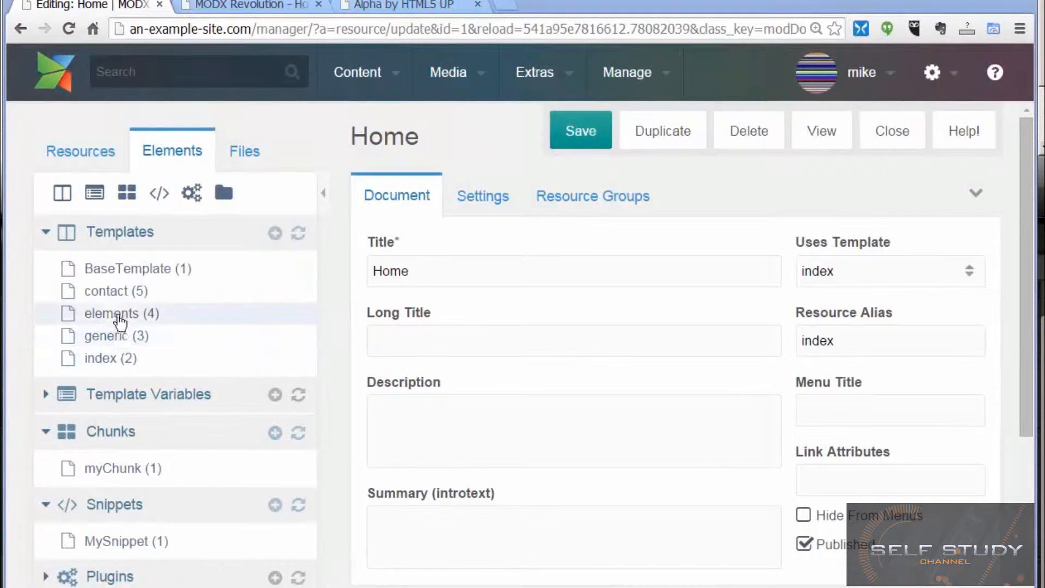
mouse_move(110, 359)
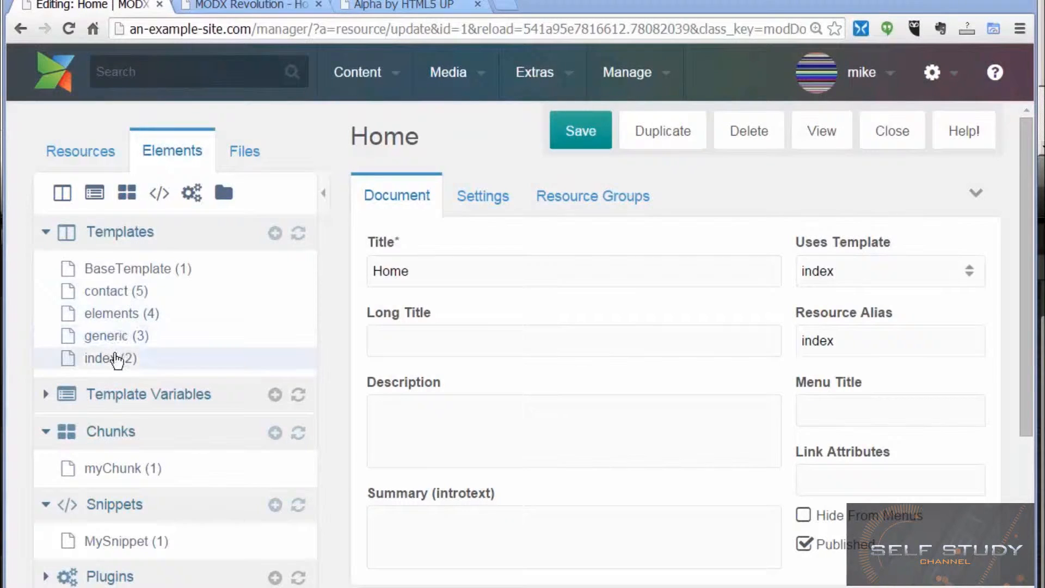
mouse_move(103, 273)
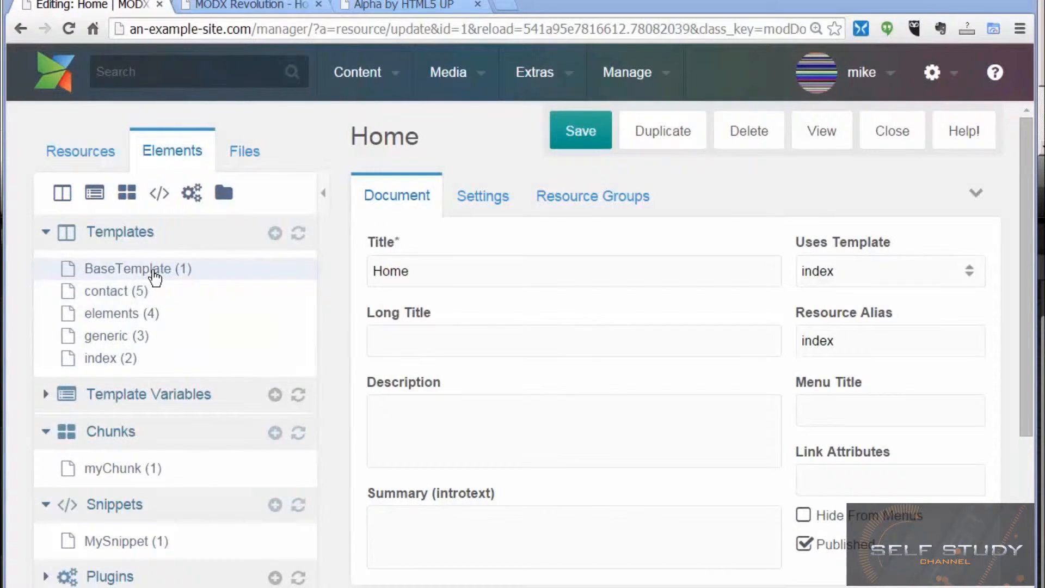
mouse_move(137, 269)
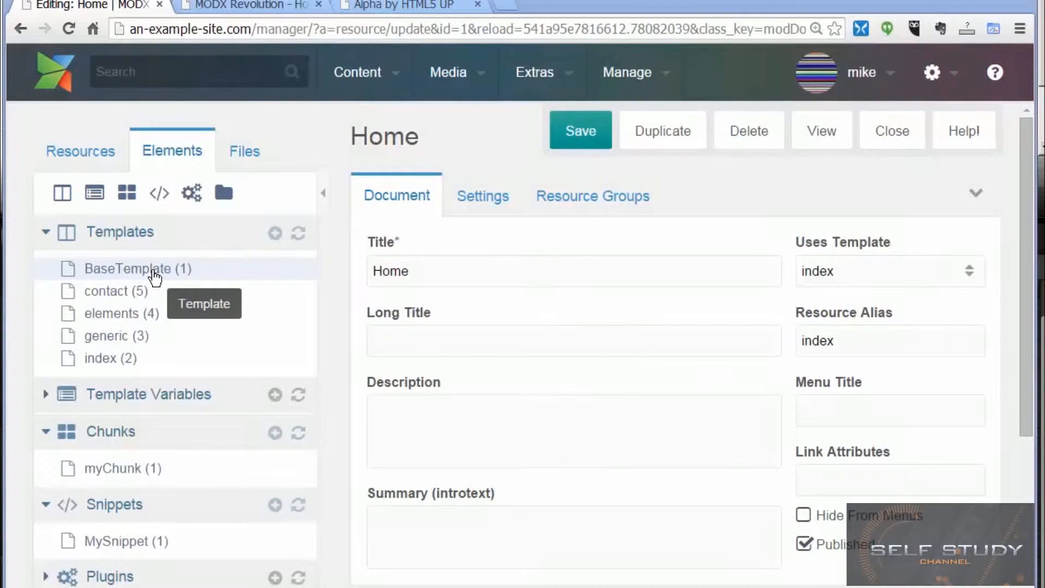
mouse_move(165, 276)
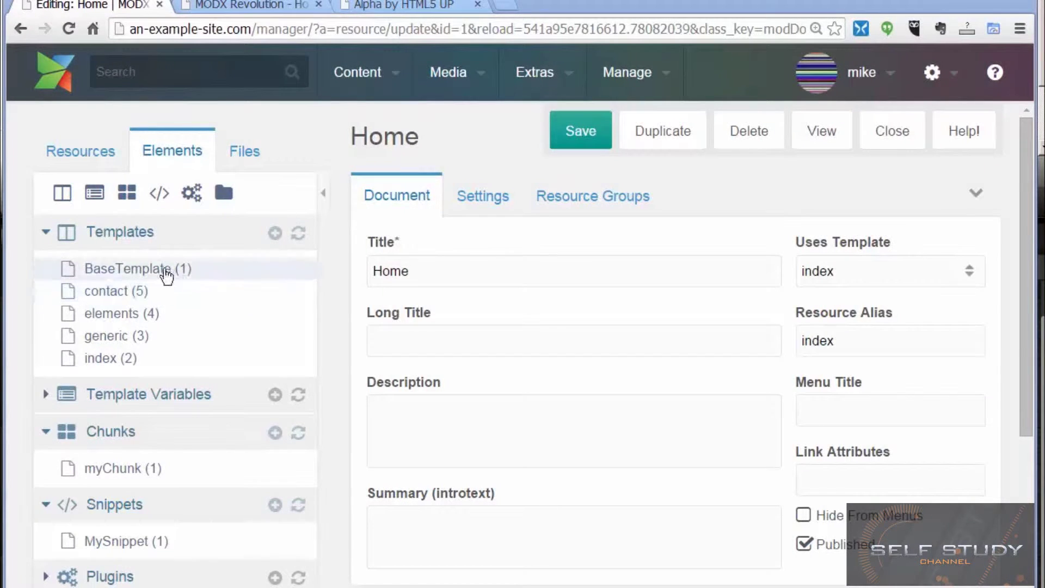
mouse_move(137, 268)
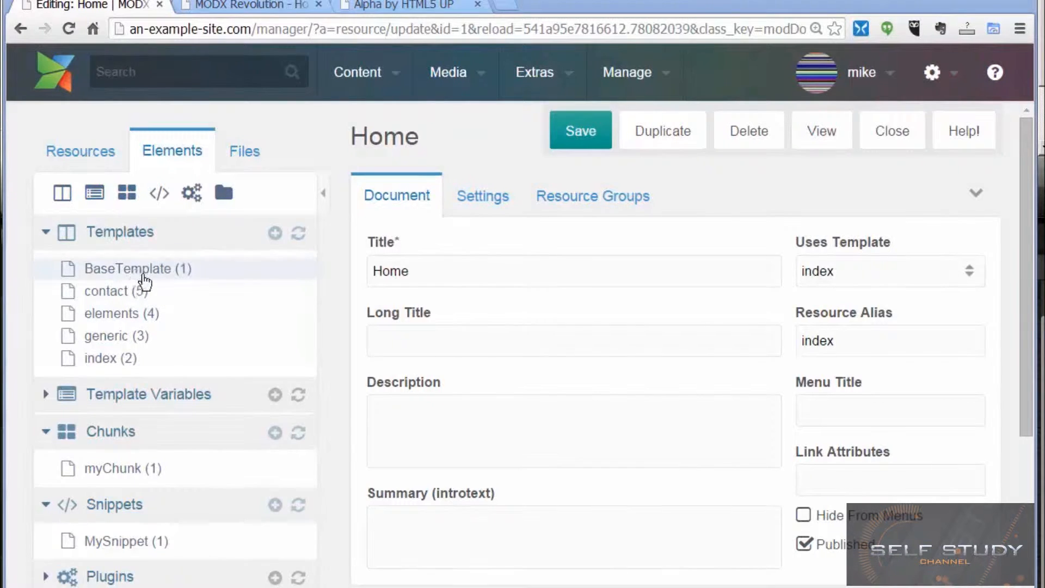
mouse_move(137, 269)
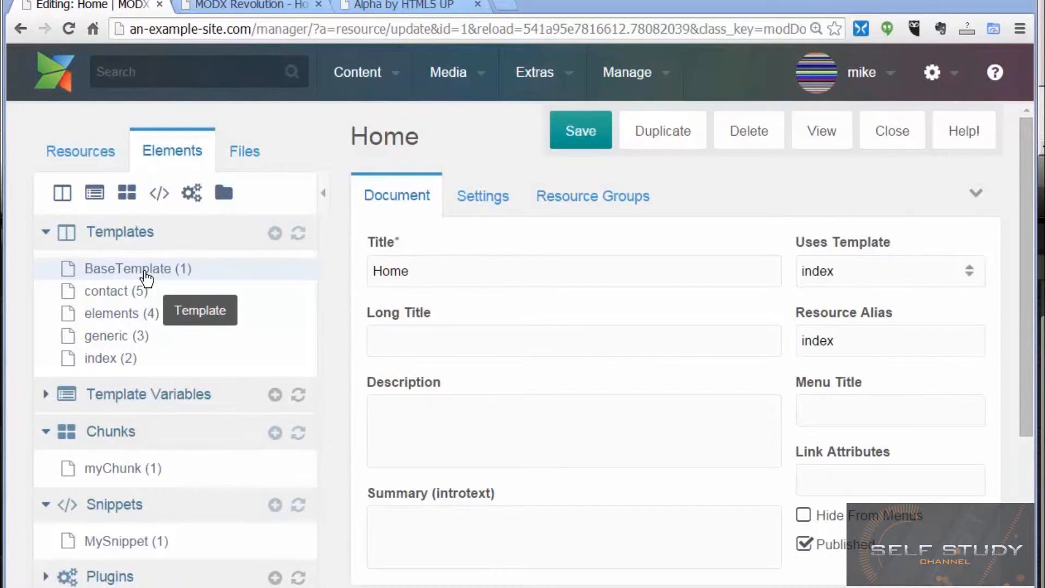
mouse_move(147, 277)
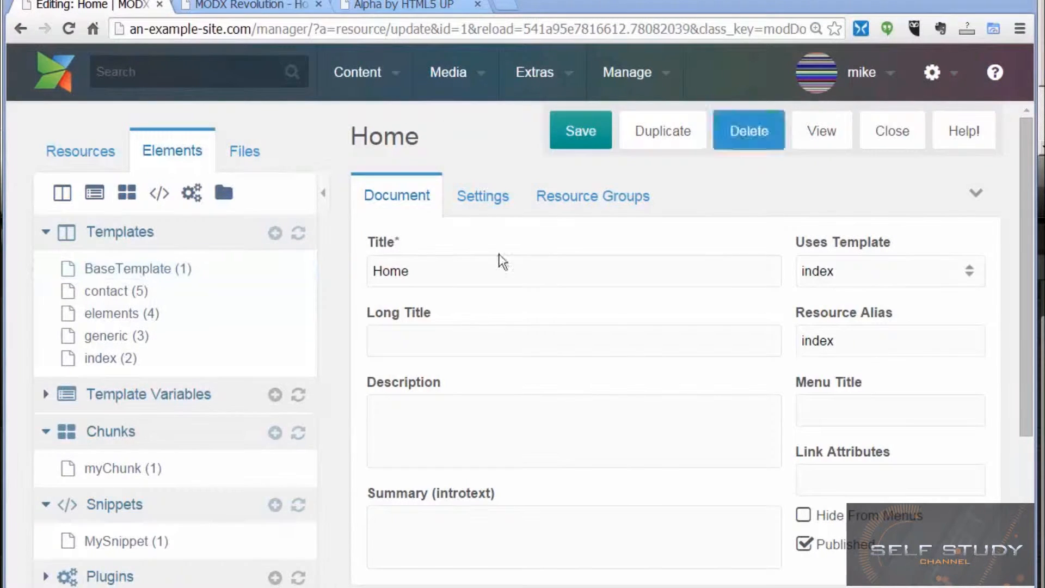
mouse_move(976, 196)
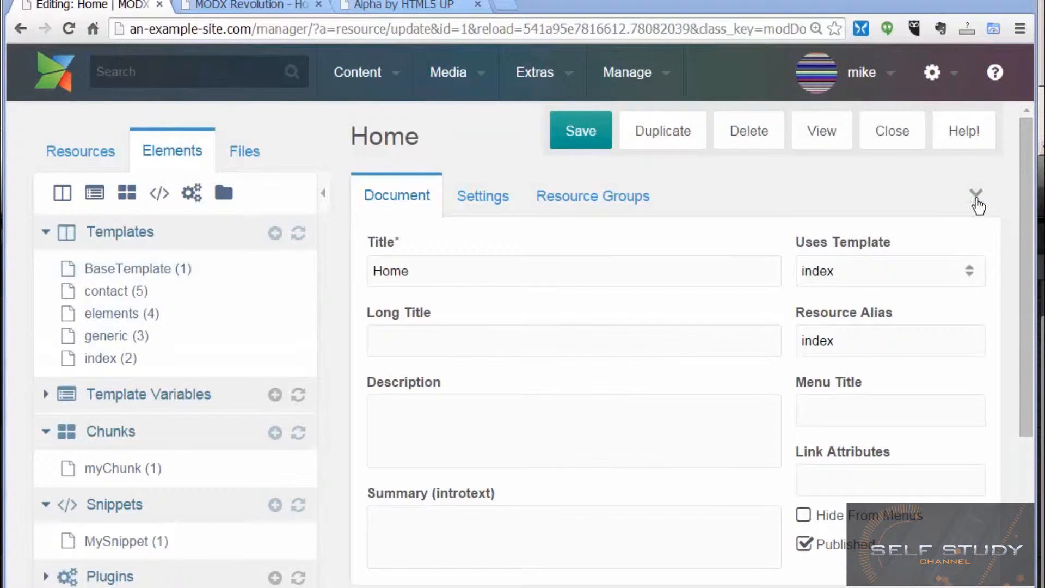
Open System Settings and filter the settings list by the key 'template'.
left_click(931, 72)
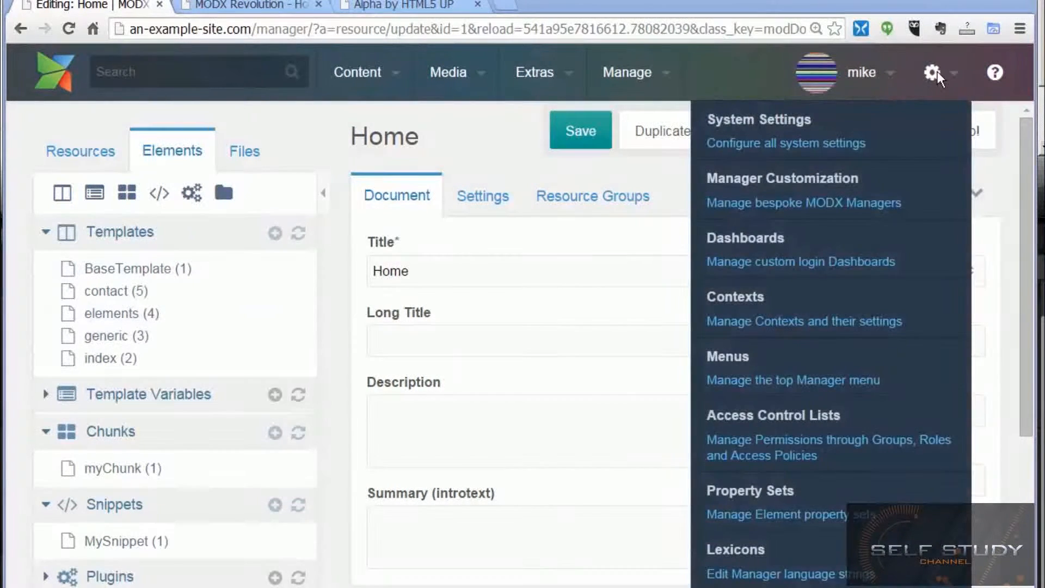
mouse_move(847, 129)
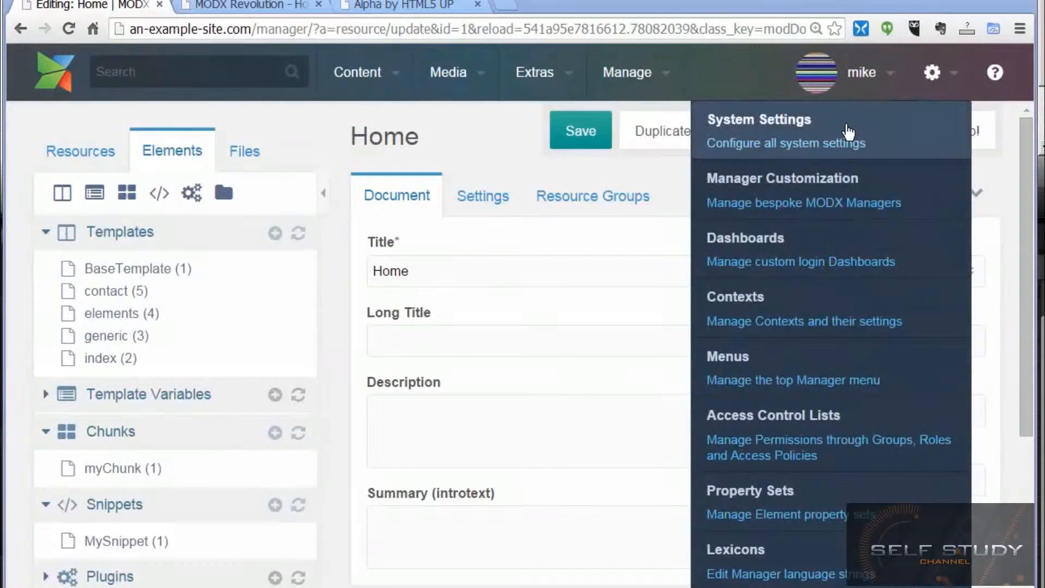
left_click(758, 120)
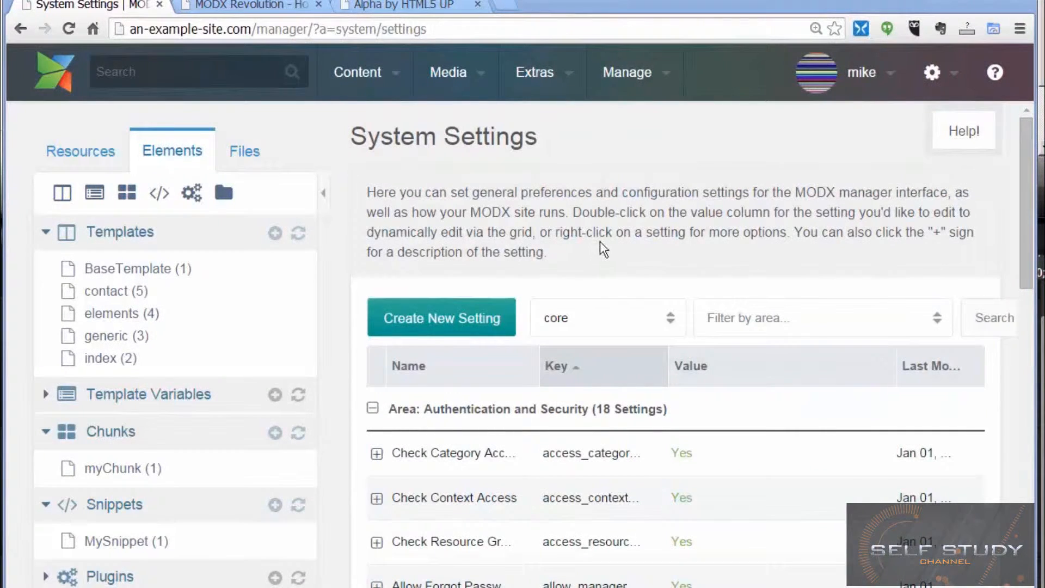
mouse_move(365, 239)
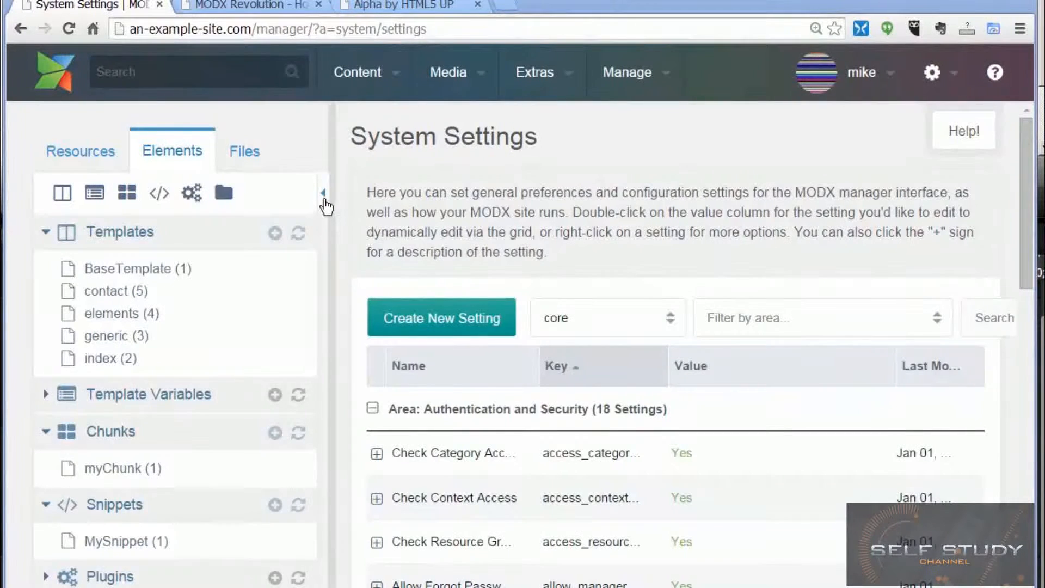
mouse_move(323, 200)
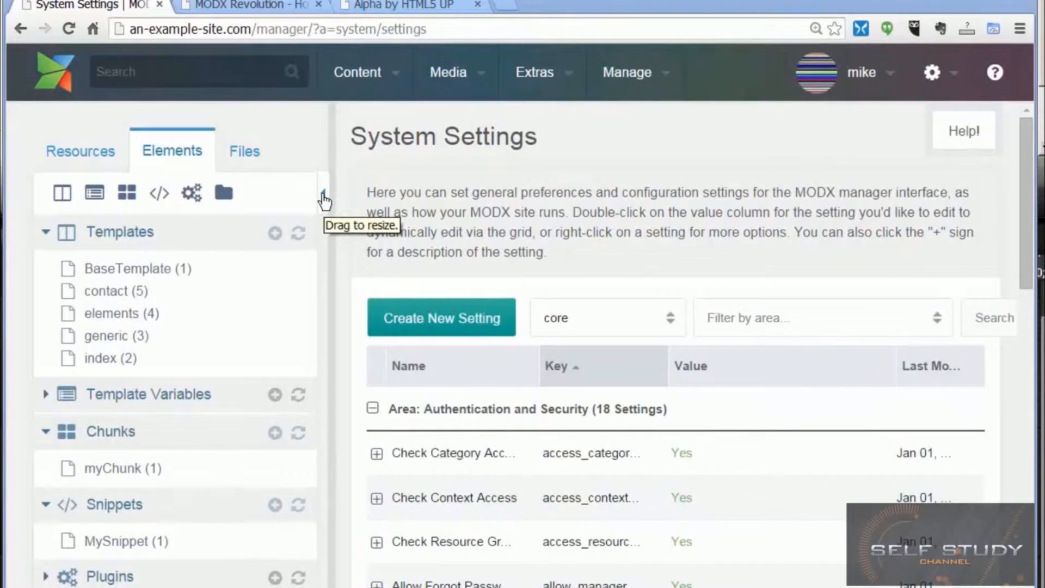
left_click(322, 194)
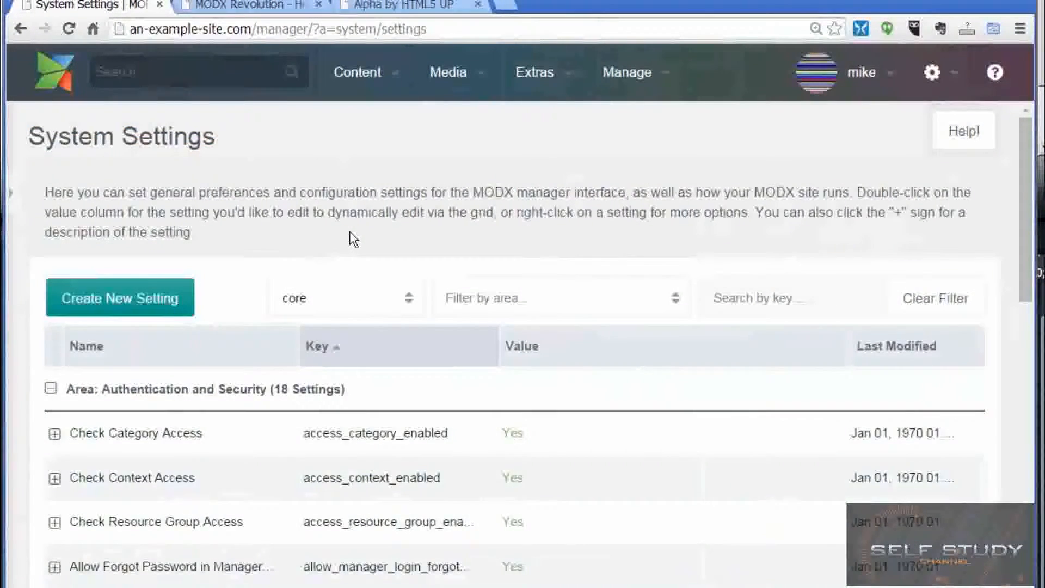
mouse_move(693, 414)
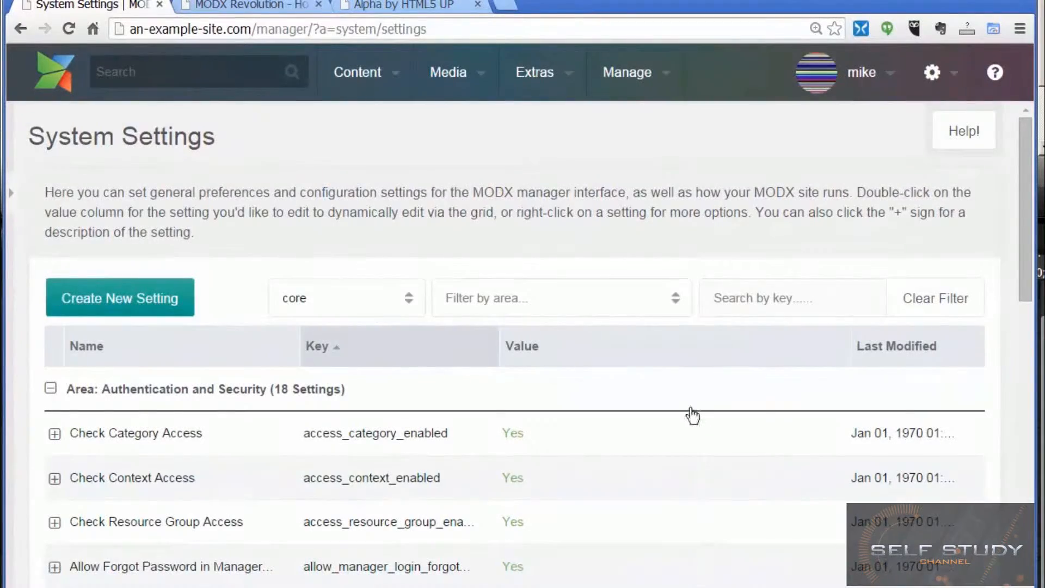
scroll("down", 3)
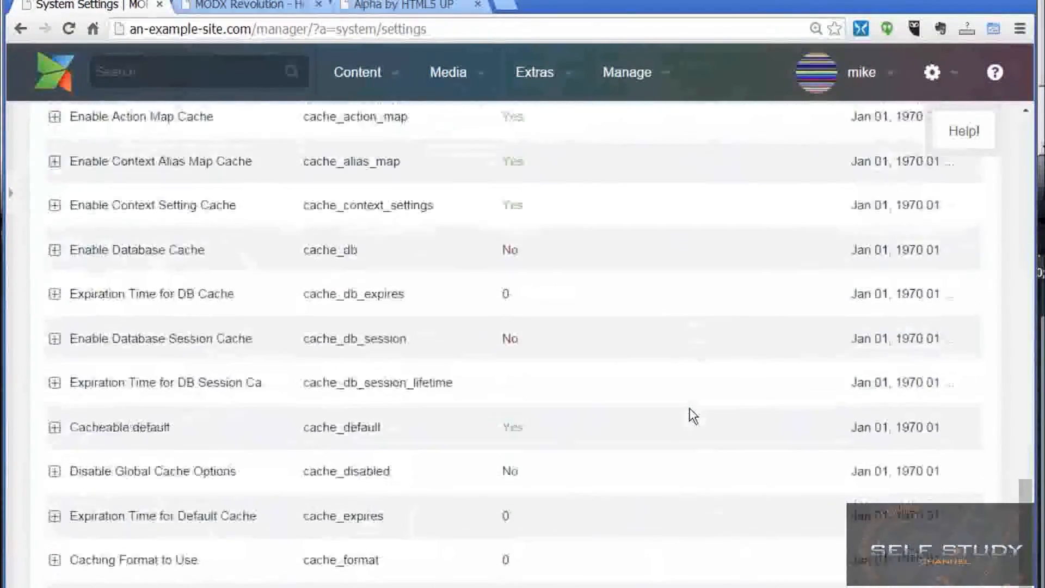
scroll("up", 3)
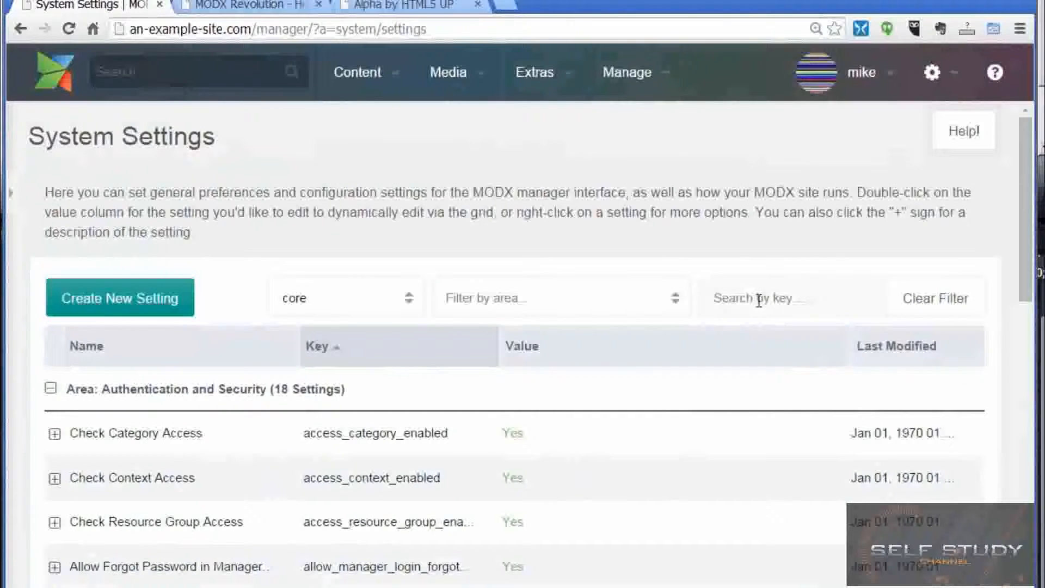
left_click(792, 297)
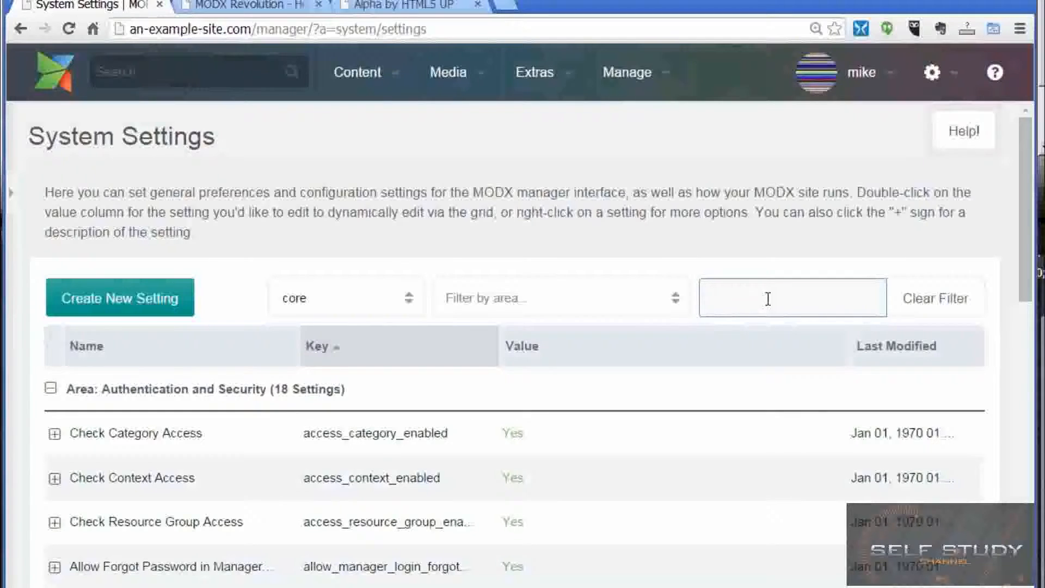
type("l")
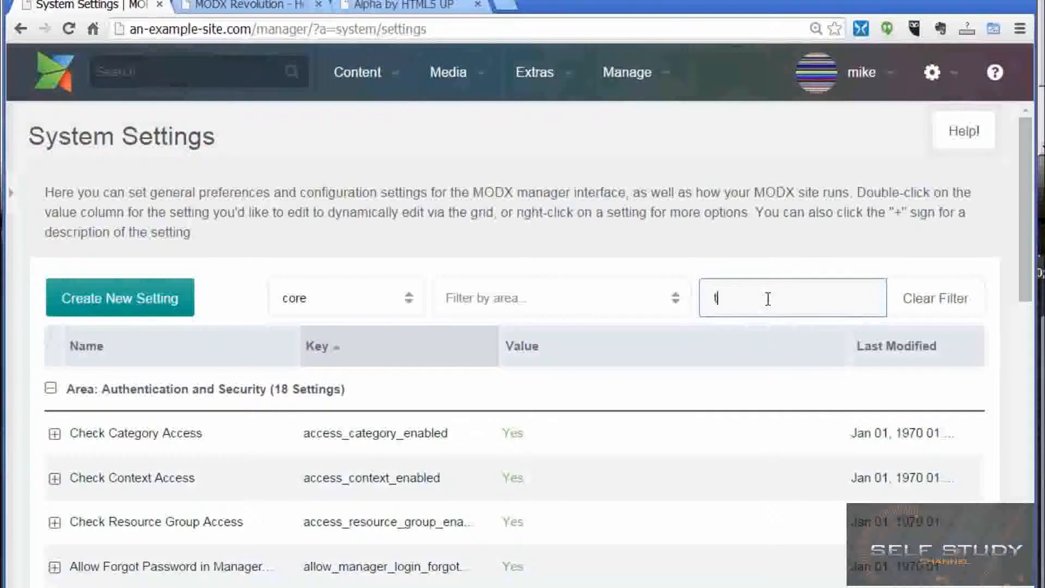
type("tem")
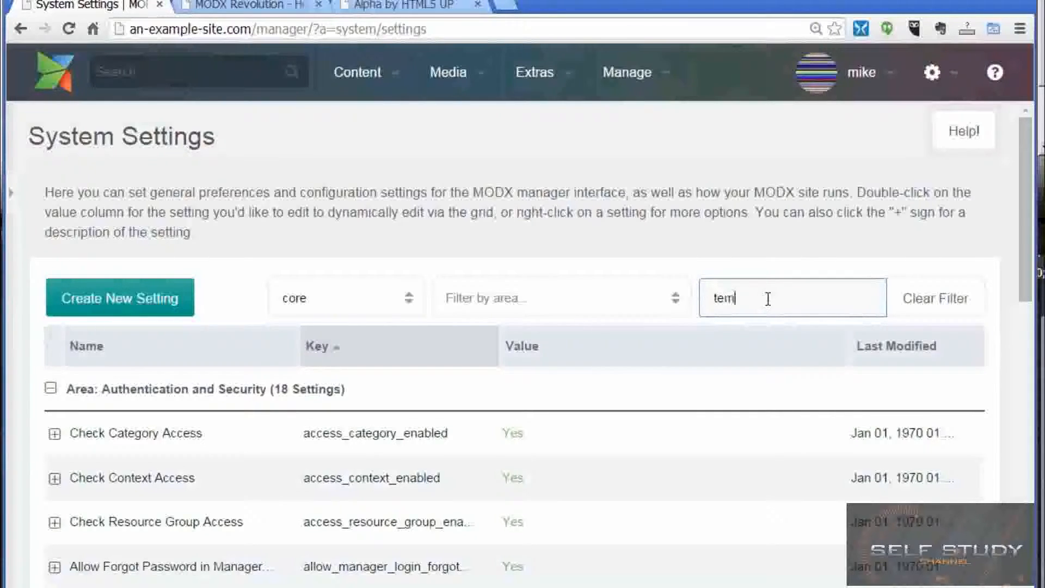
type("plate")
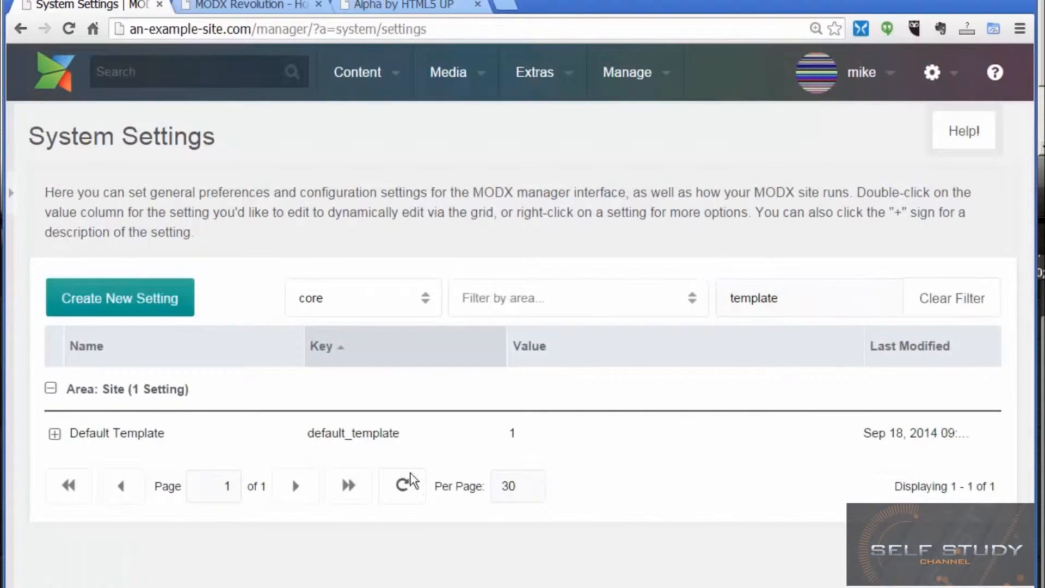
Change the Default Template setting from BaseTemplate to index (id 2).
double_click(353, 433)
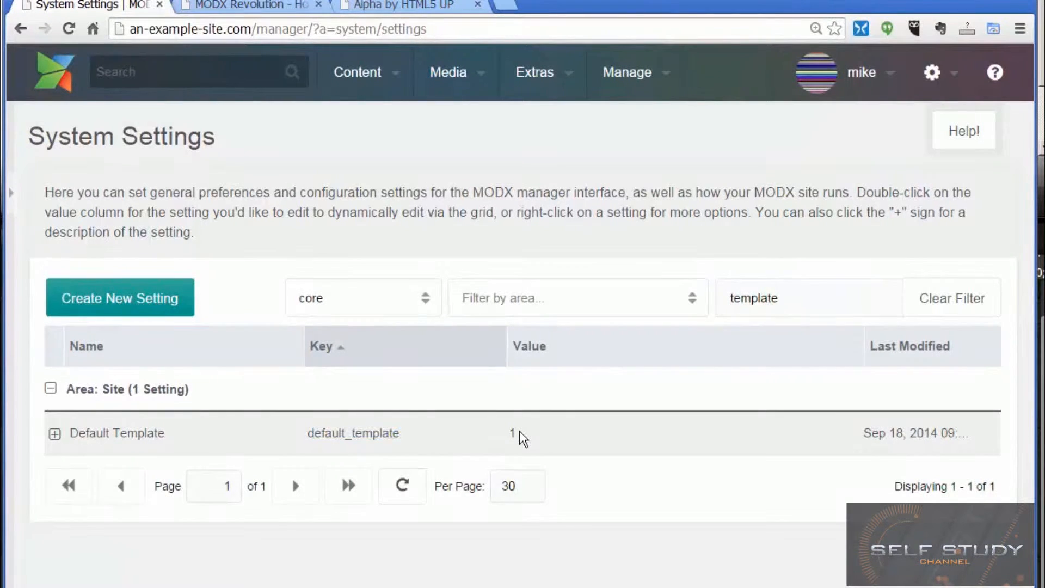
double_click(513, 434)
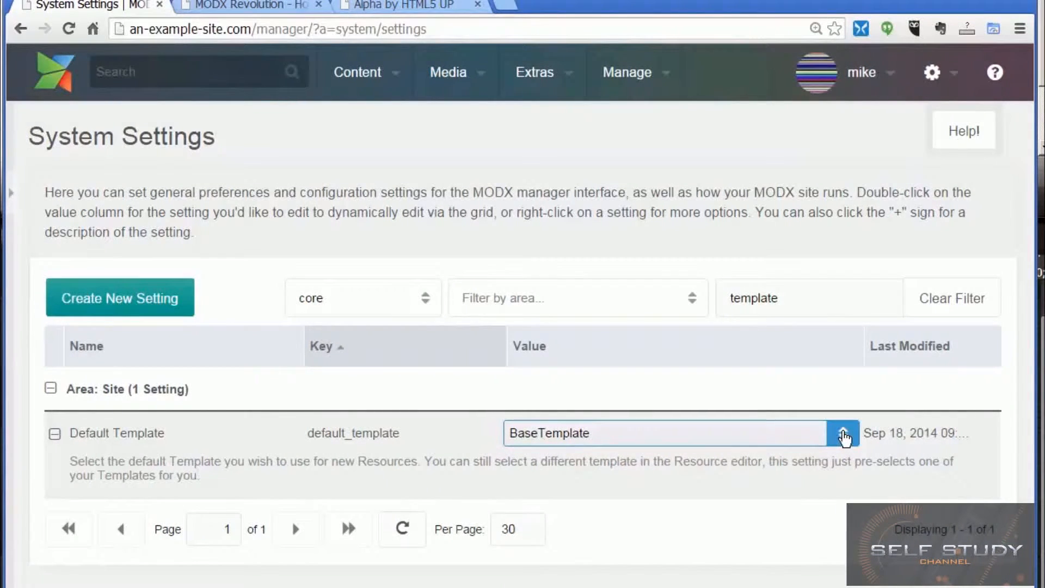
left_click(843, 432)
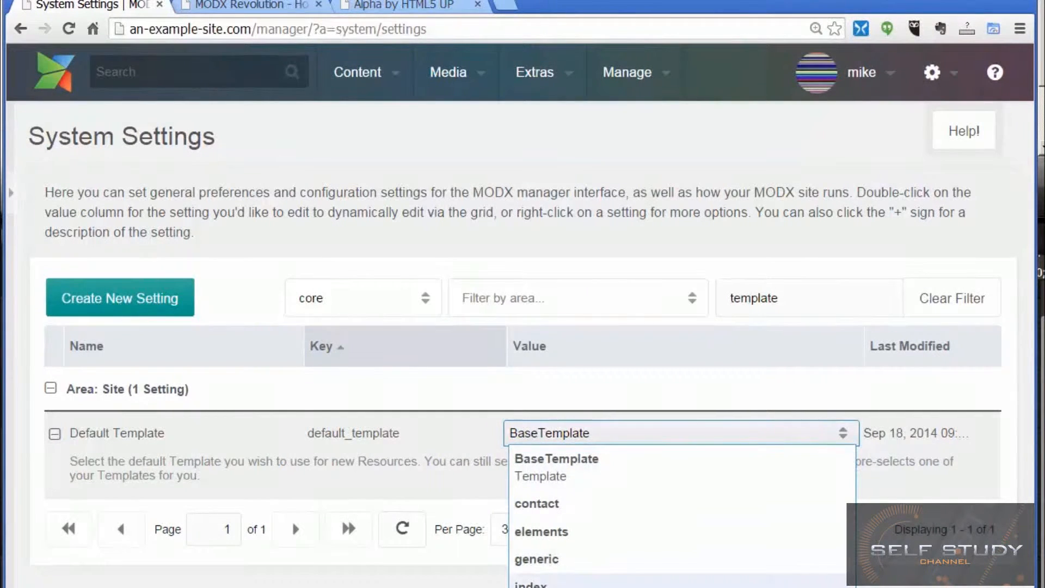
left_click(530, 584)
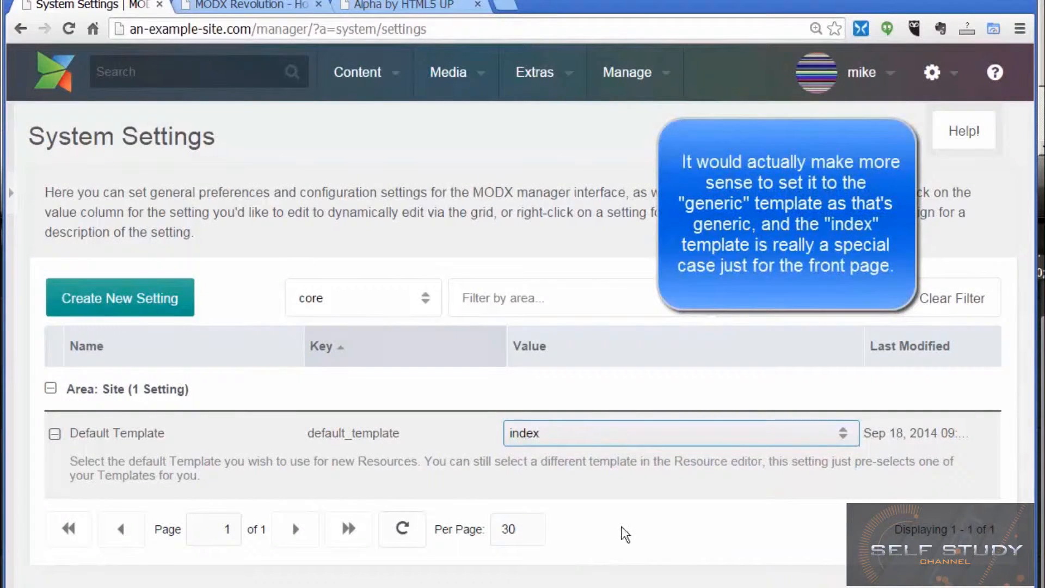
mouse_move(575, 362)
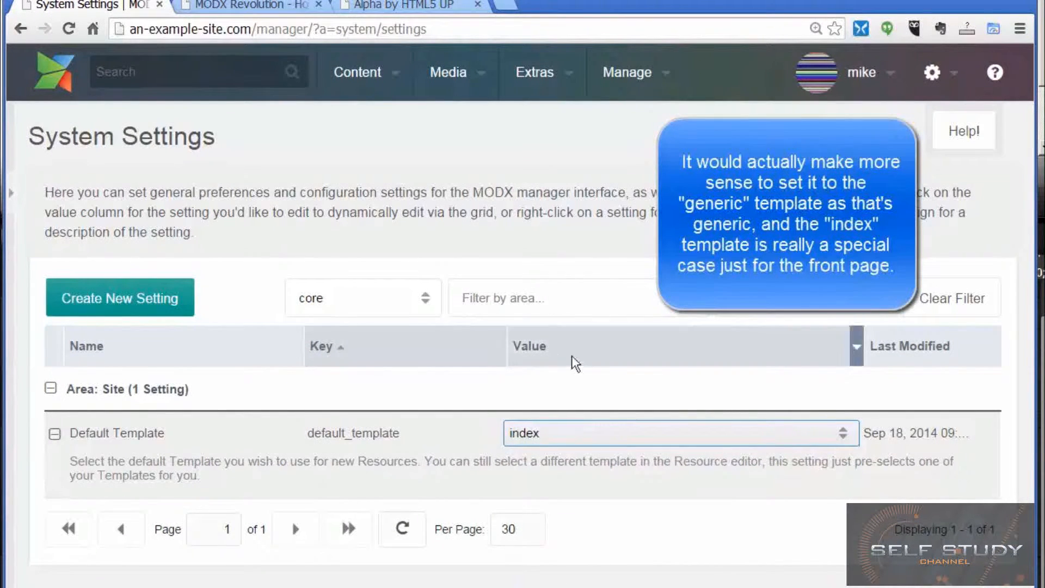
left_click(51, 389)
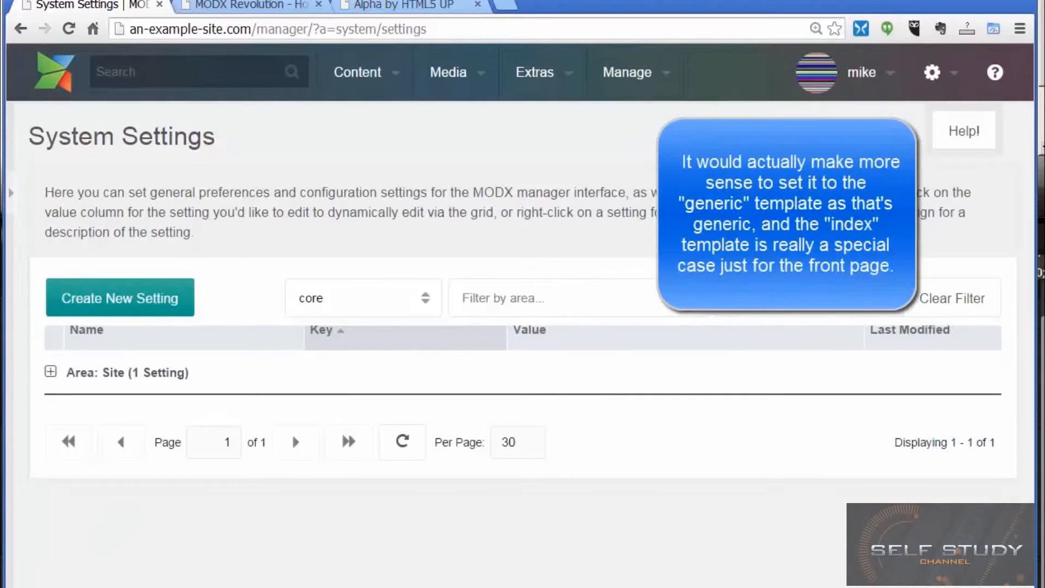
left_click(52, 373)
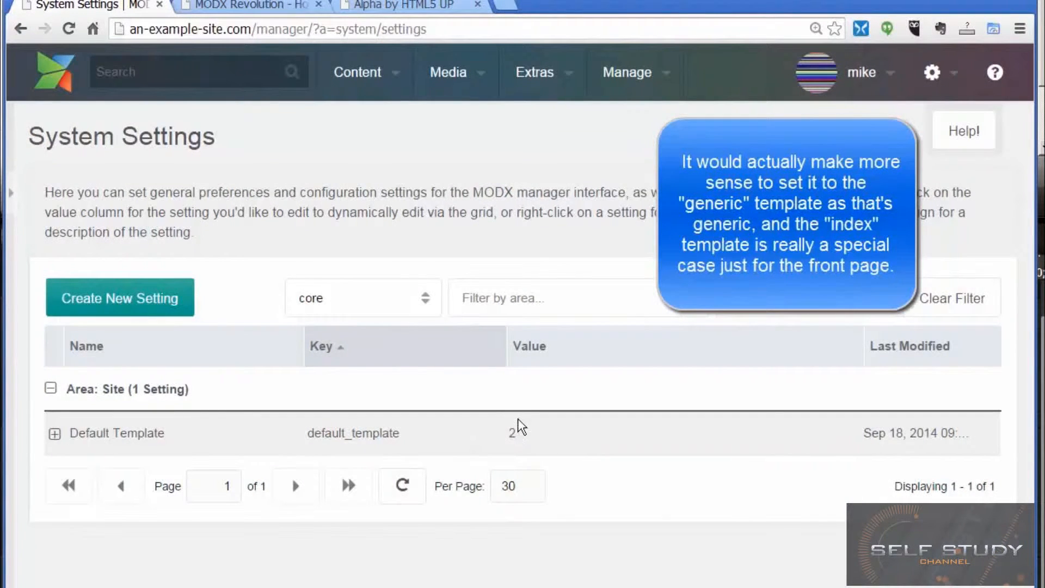
mouse_move(511, 427)
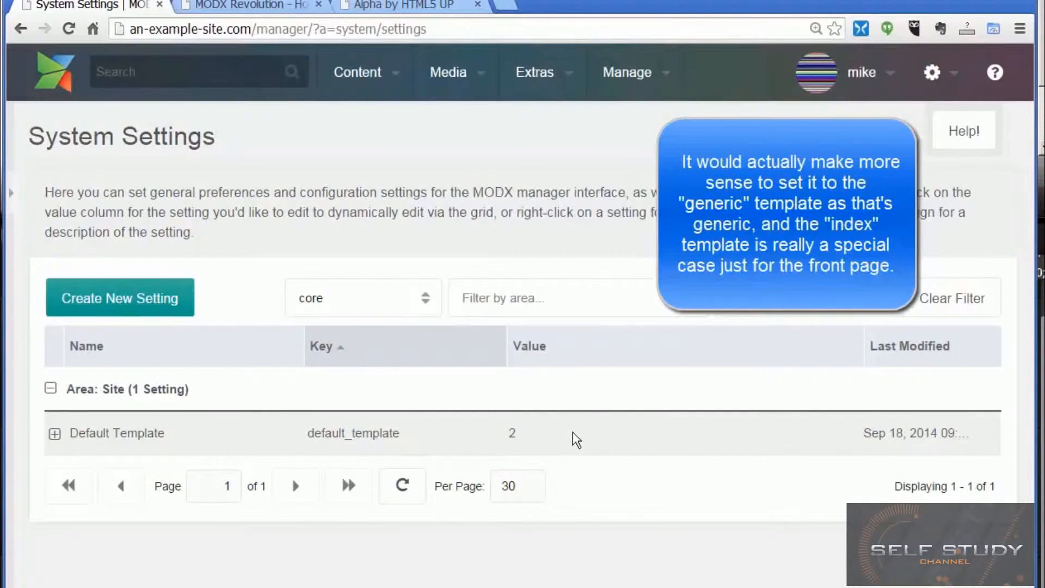
mouse_move(665, 370)
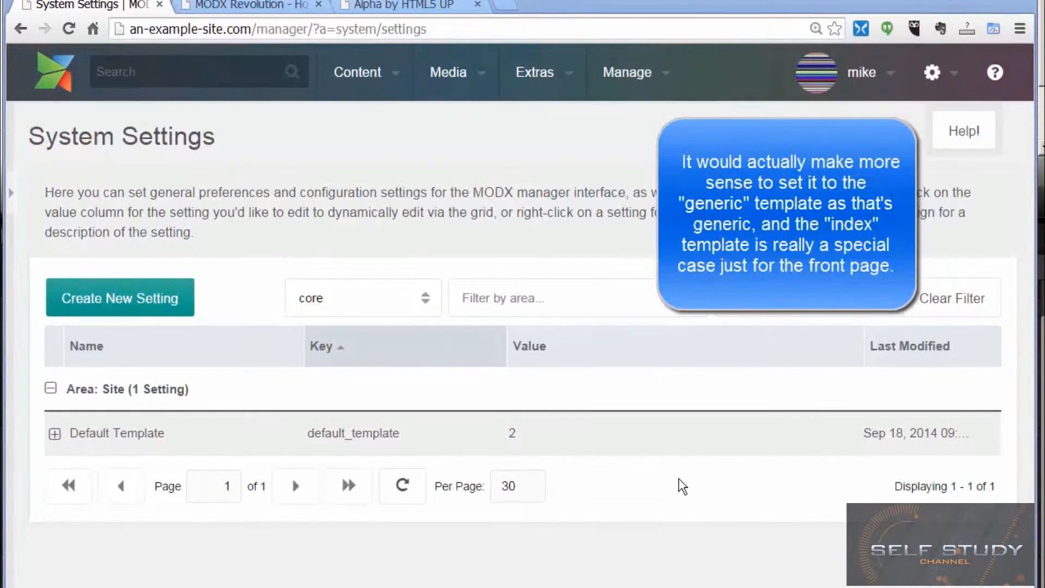
mouse_move(508, 441)
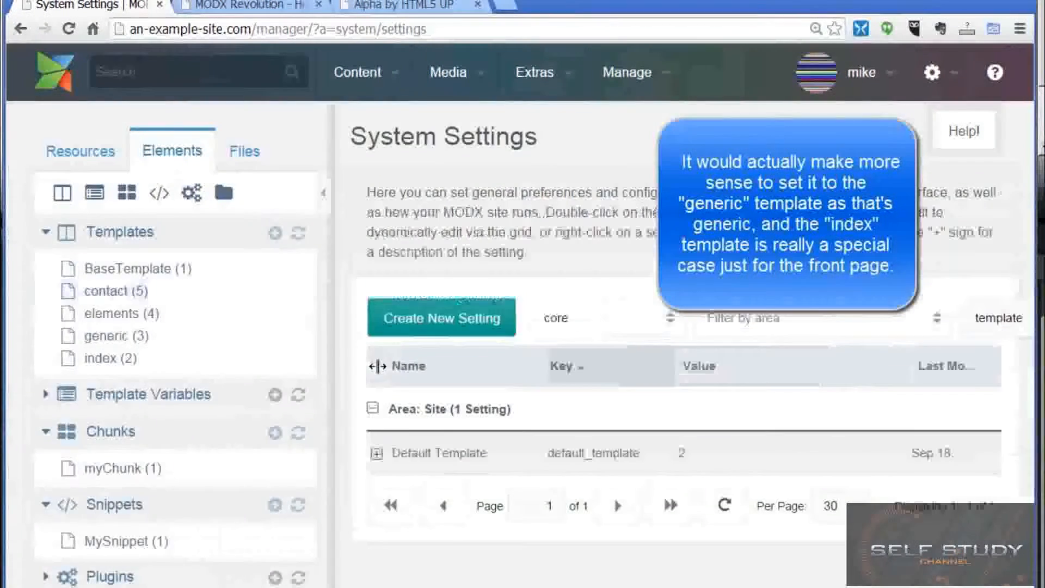
Set the Home resource's Uses Template to index and save it.
left_click(80, 150)
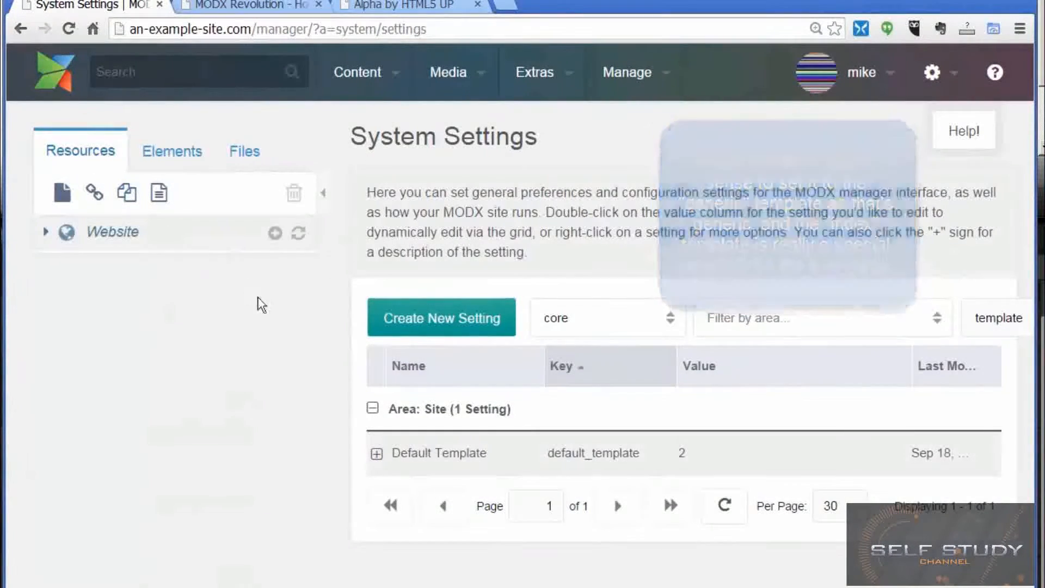
left_click(46, 231)
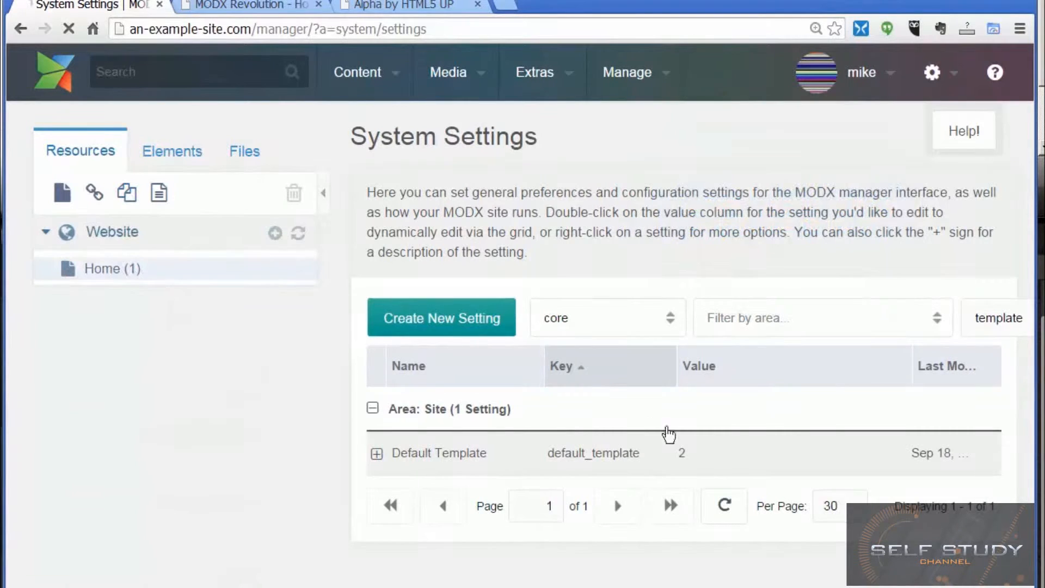
mouse_move(678, 434)
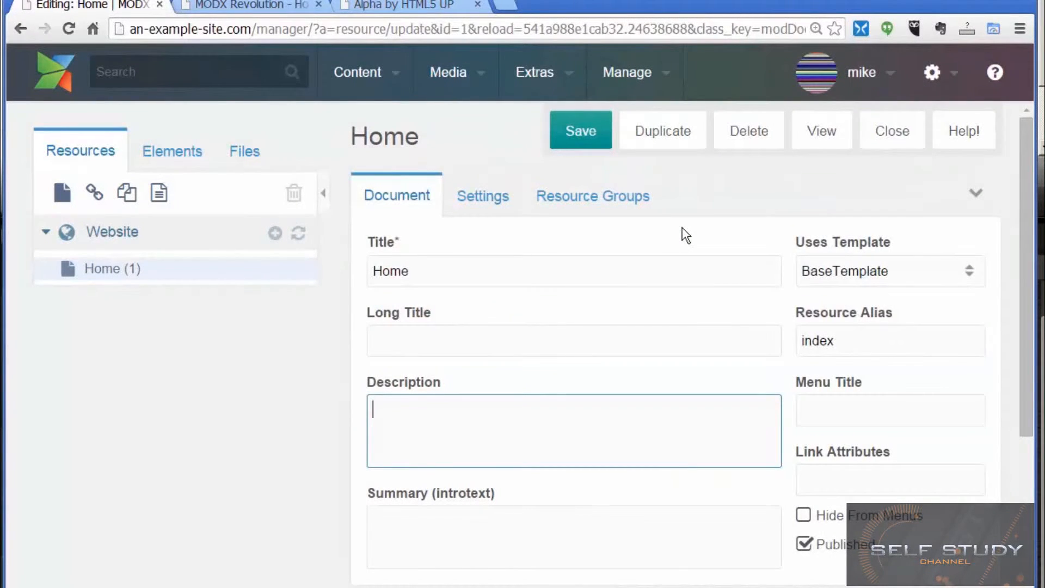
mouse_move(843, 276)
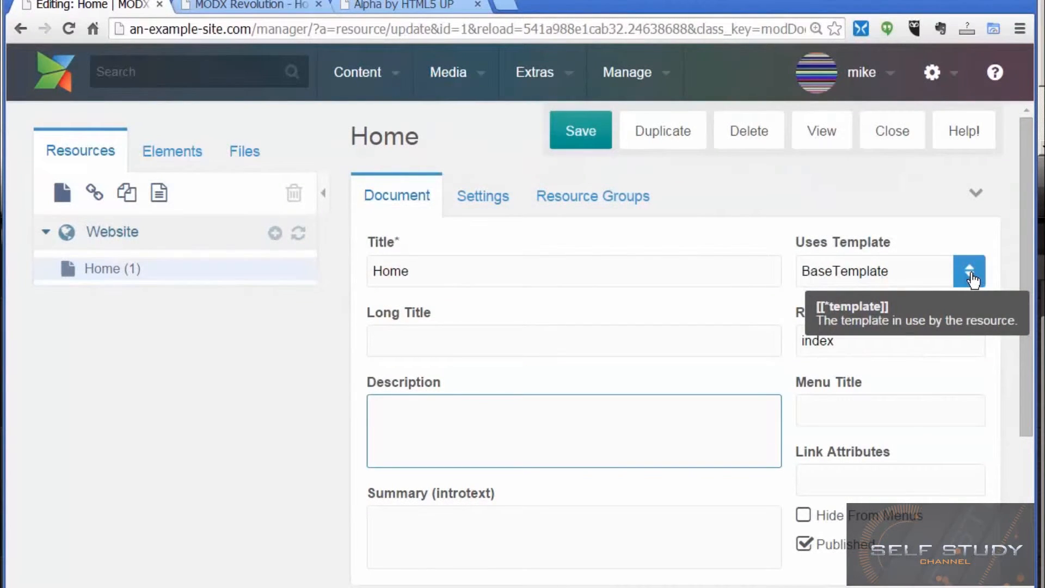
left_click(969, 271)
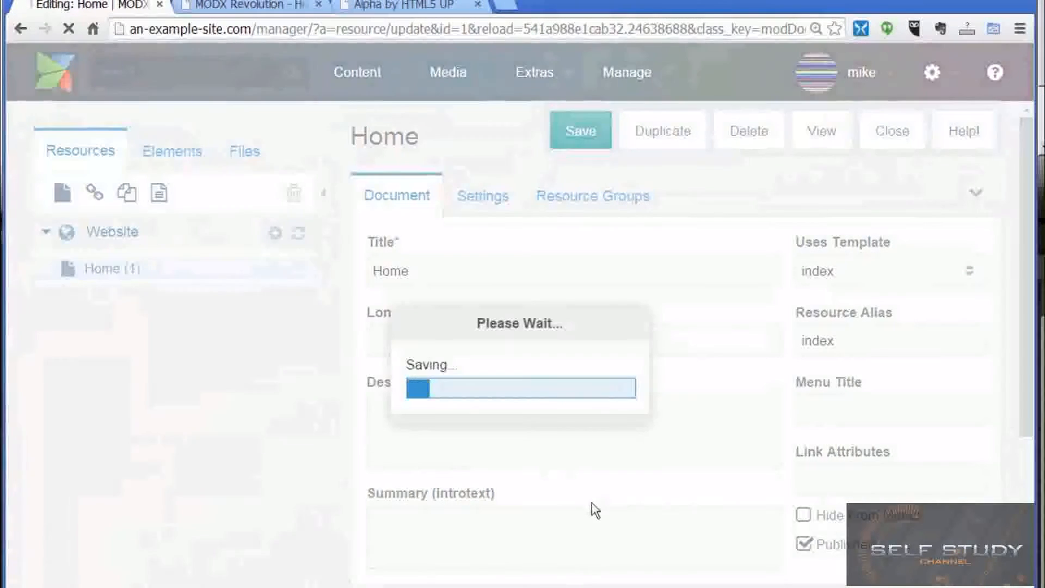
left_click(580, 130)
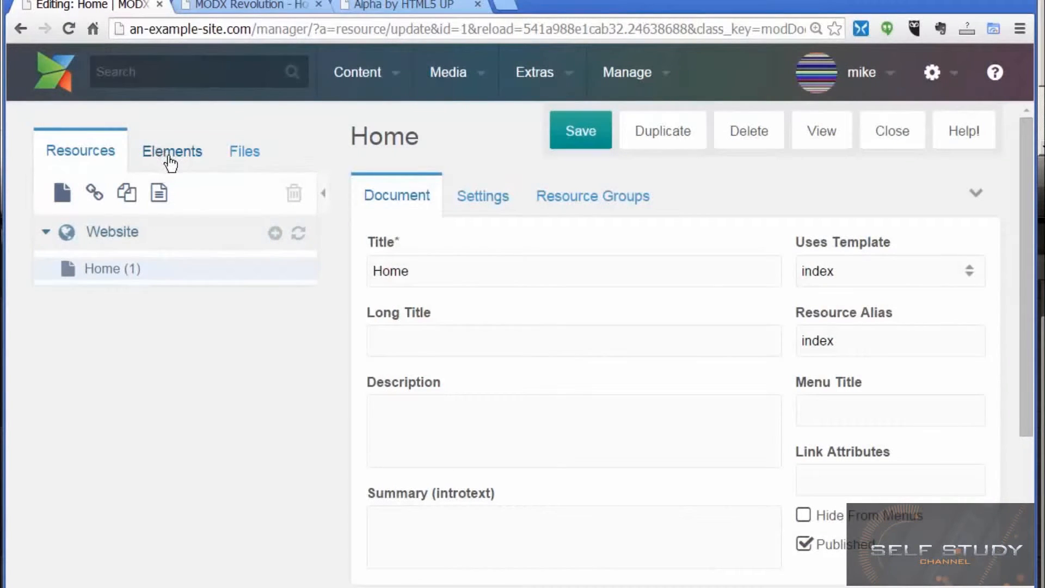
Remove BaseTemplate from the Templates tree and confirm the deletion.
left_click(171, 151)
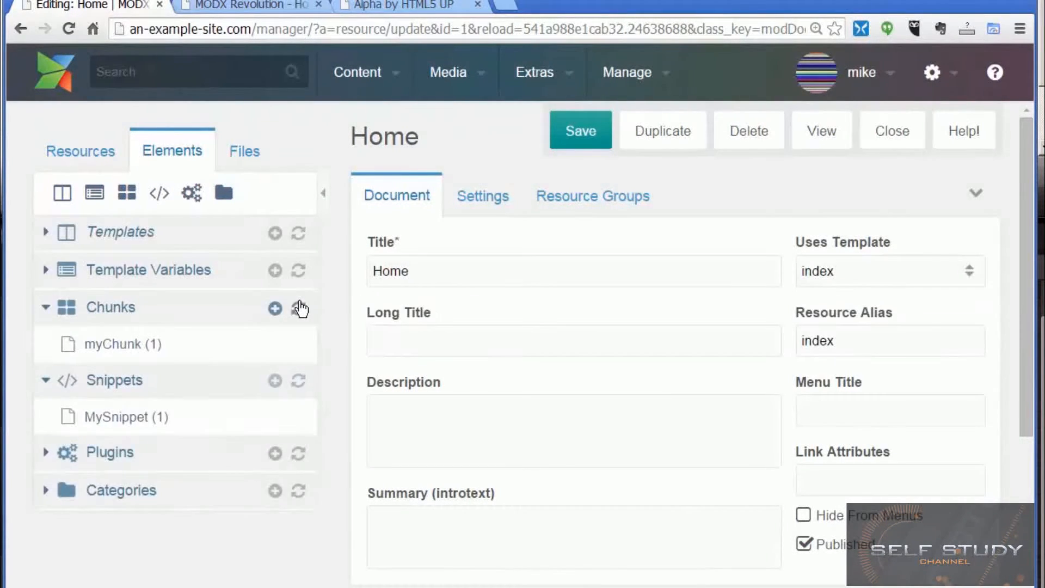
left_click(45, 231)
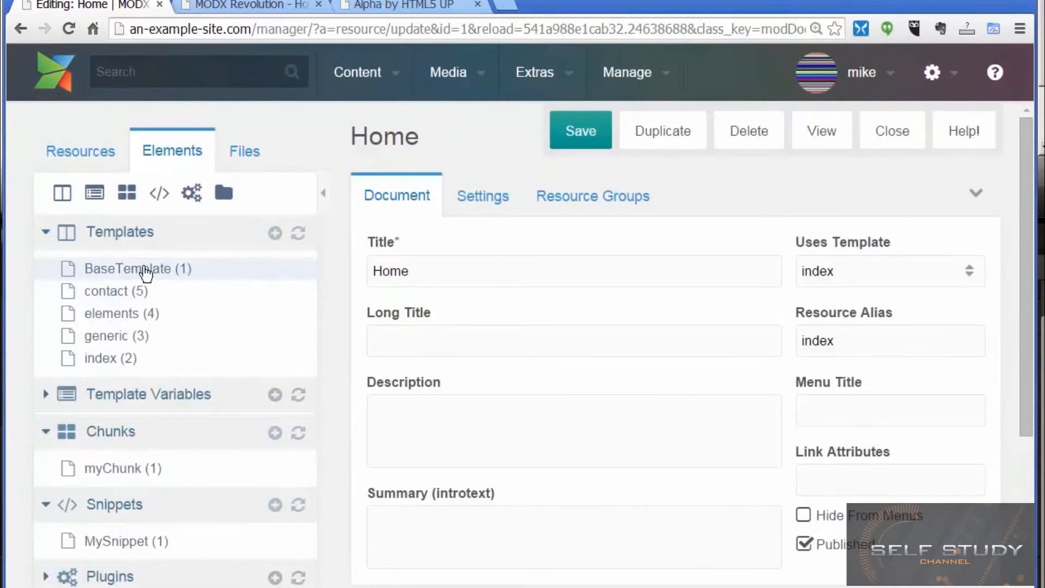
right_click(138, 269)
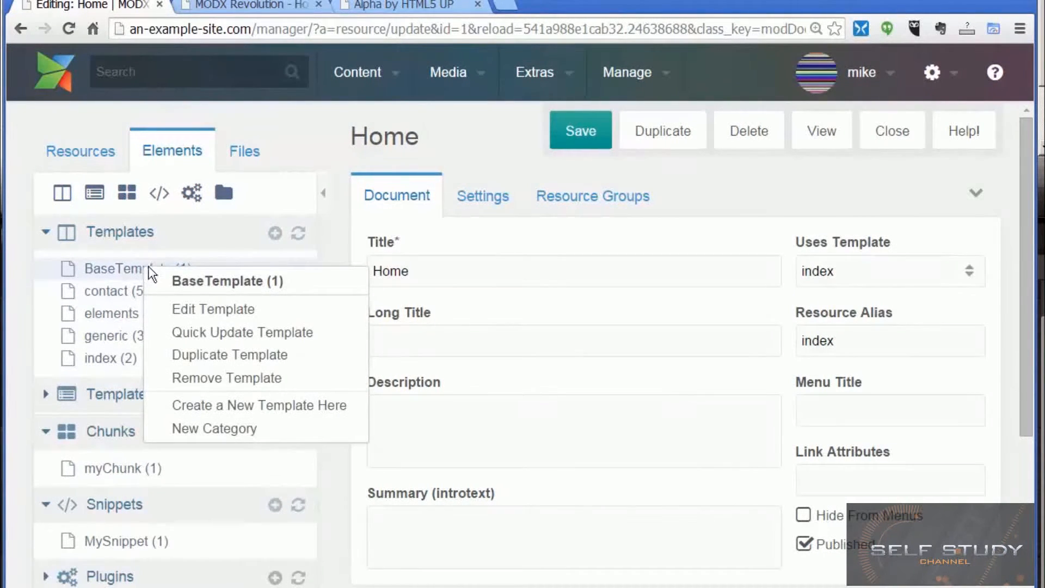
mouse_move(247, 378)
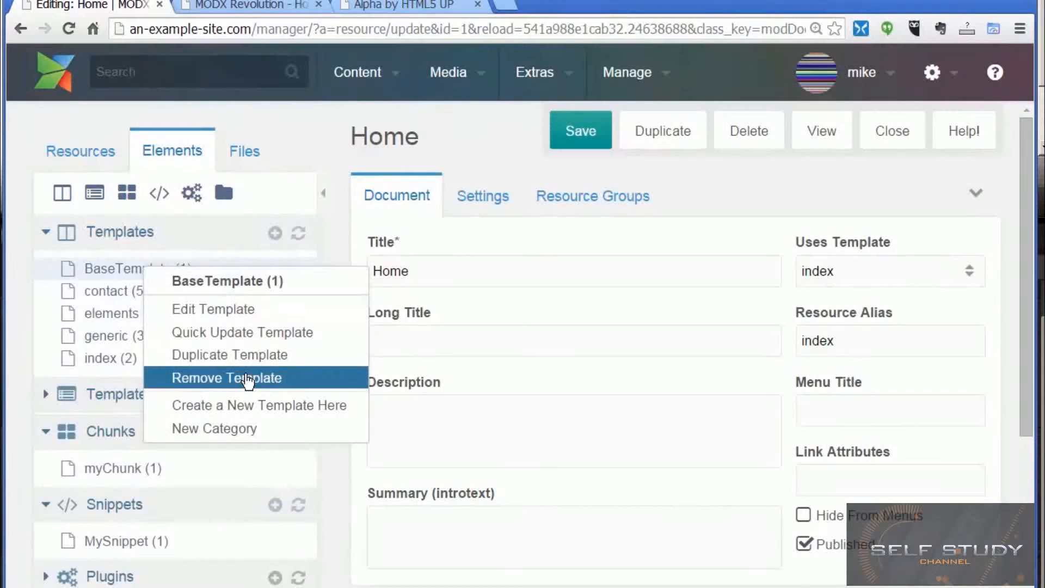
left_click(227, 378)
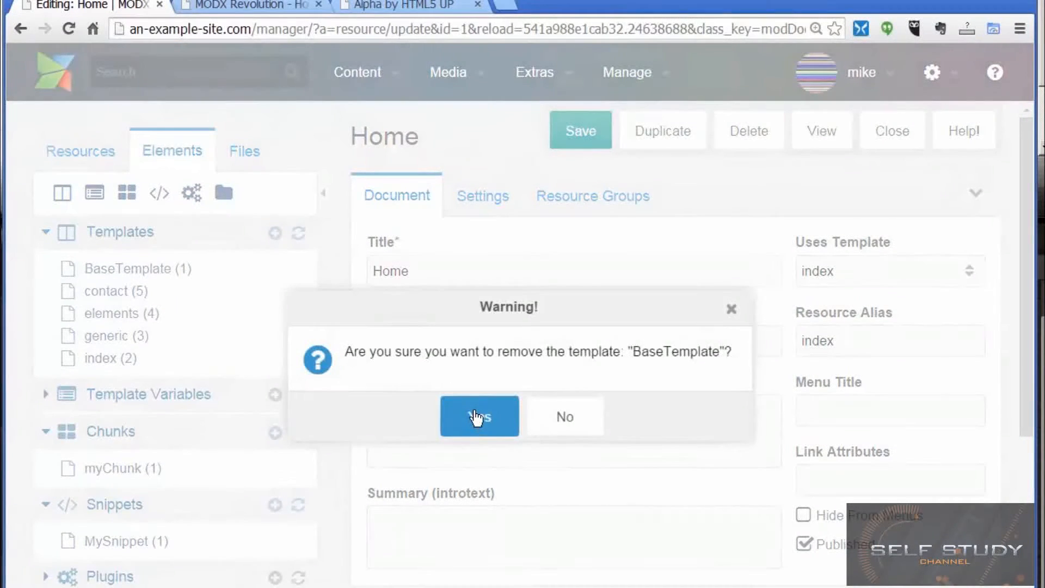
left_click(480, 416)
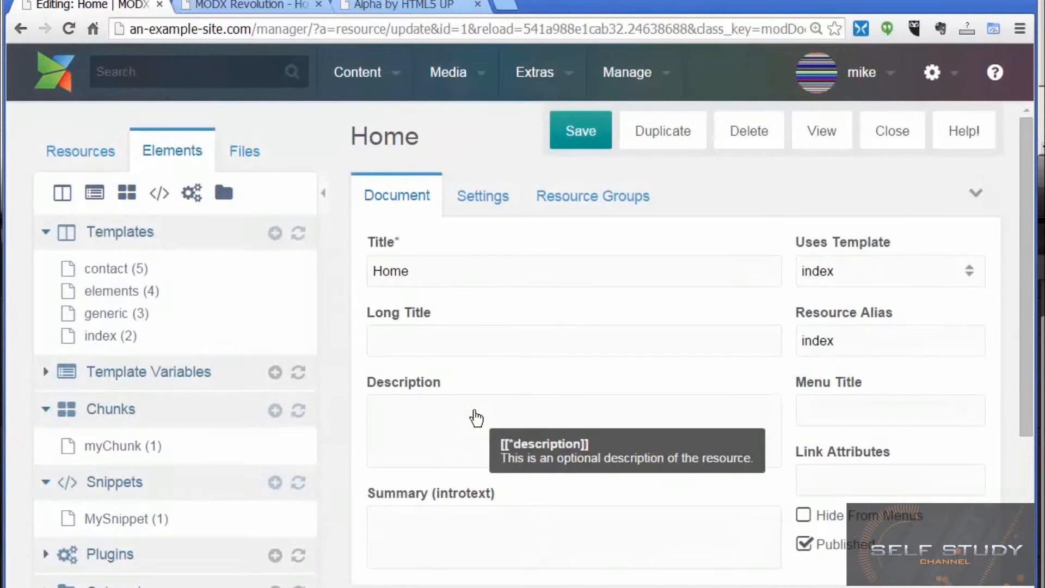
mouse_move(120, 337)
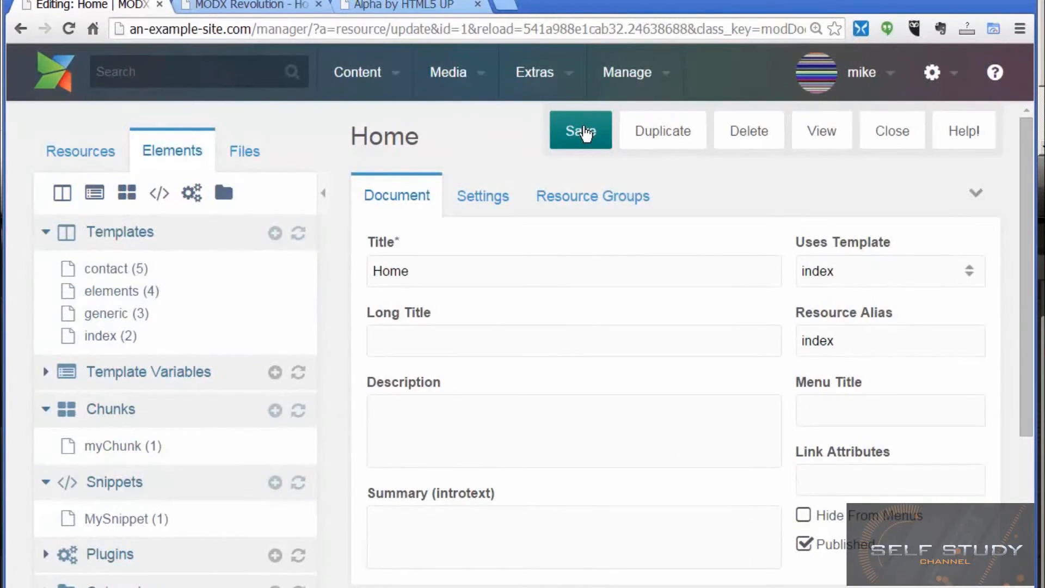
mouse_move(963, 130)
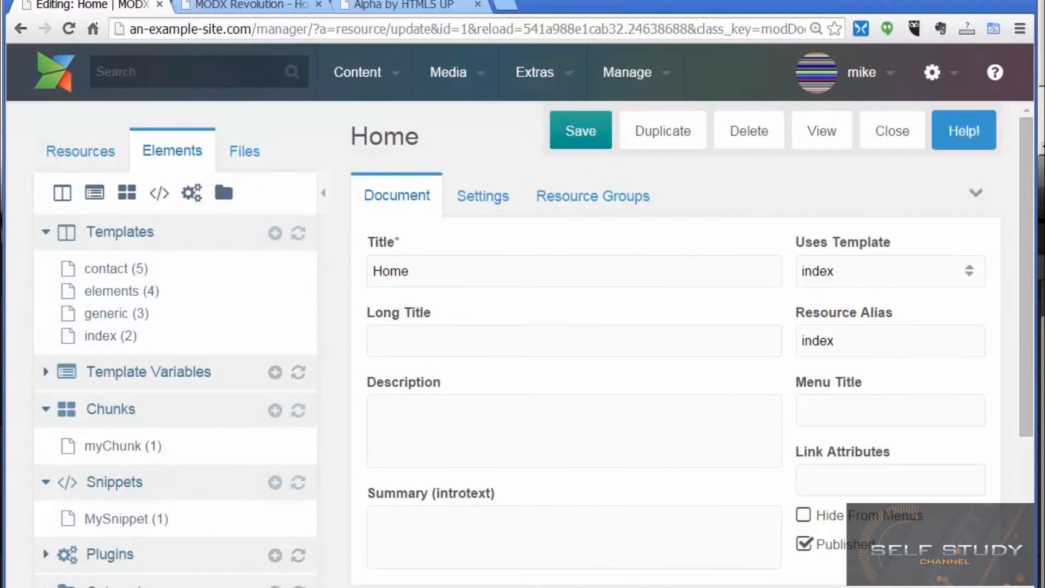
mouse_move(738, 439)
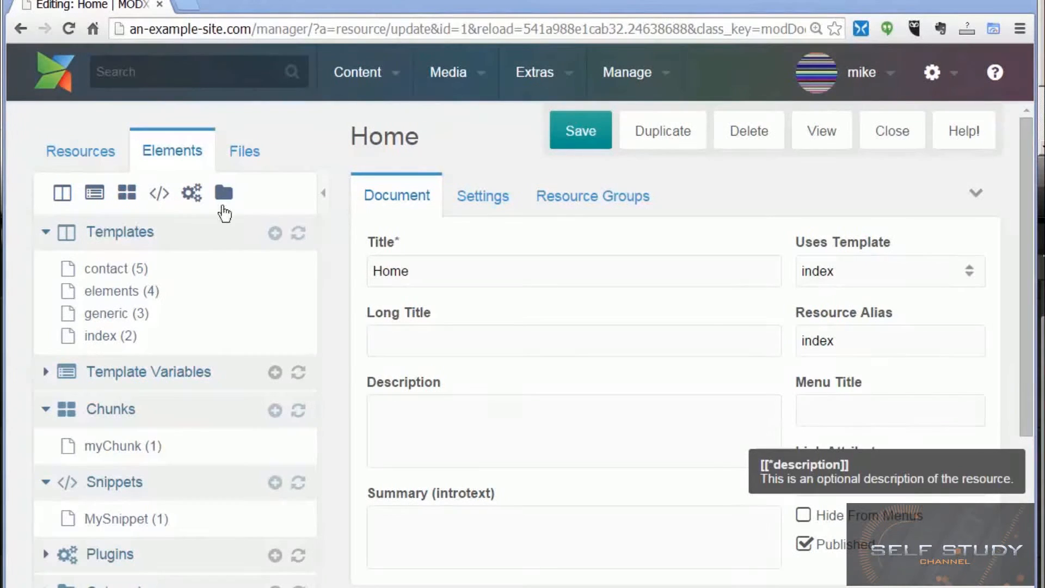
mouse_move(396, 107)
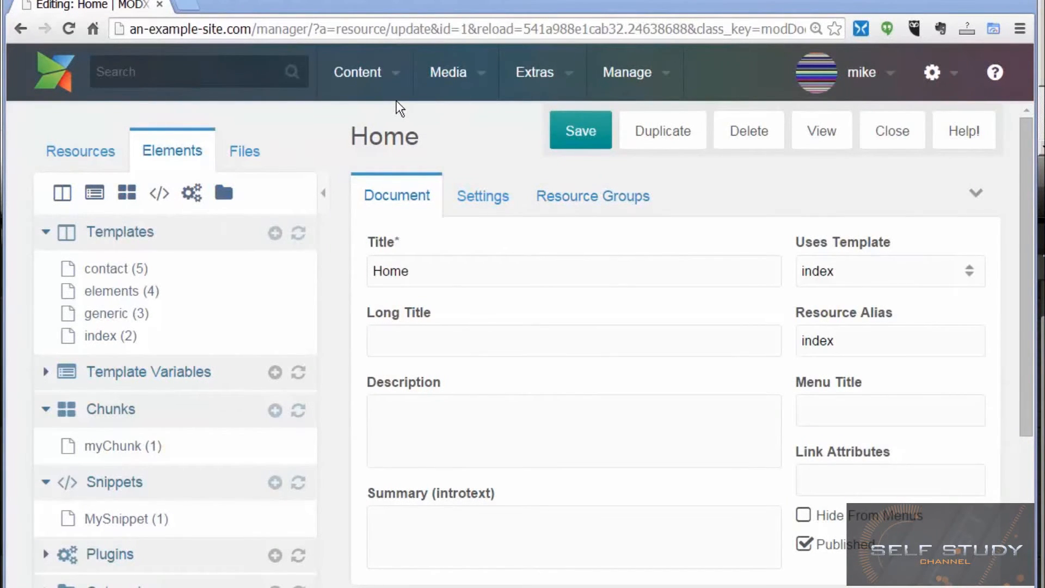
Preview the site via Content > Preview Site and scroll through the unstyled home page.
left_click(357, 72)
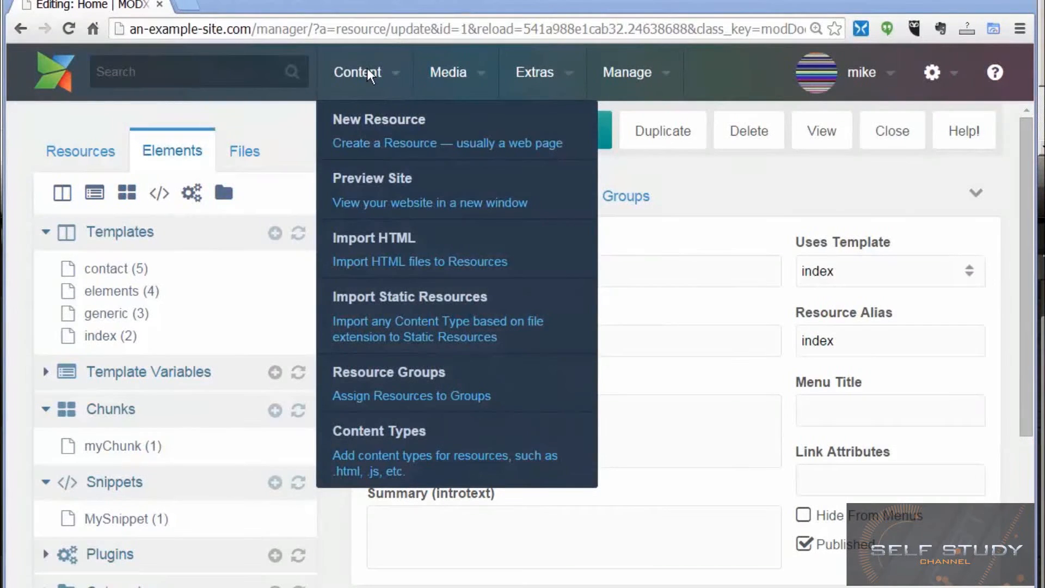
mouse_move(369, 135)
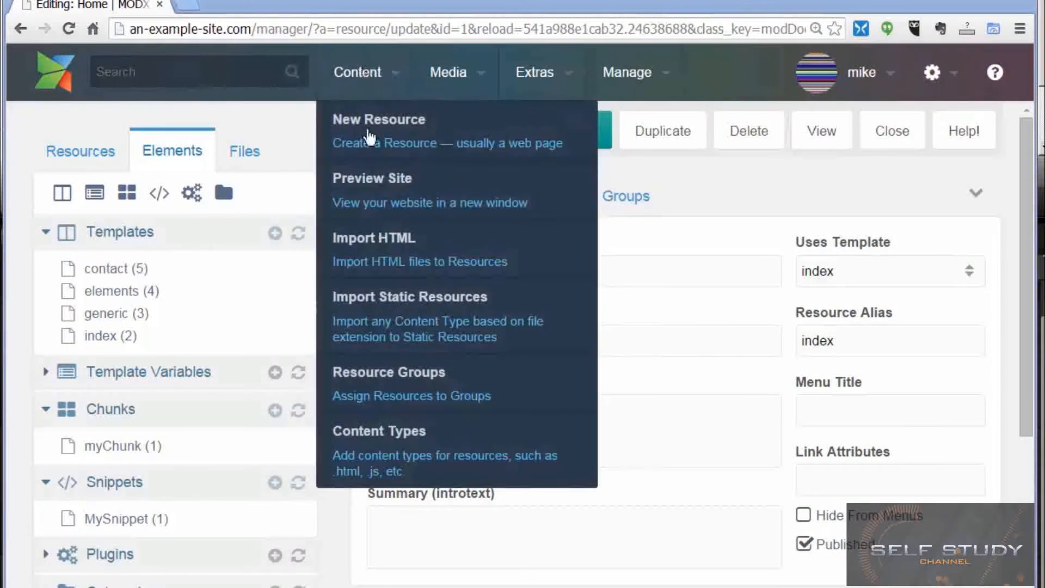
left_click(371, 189)
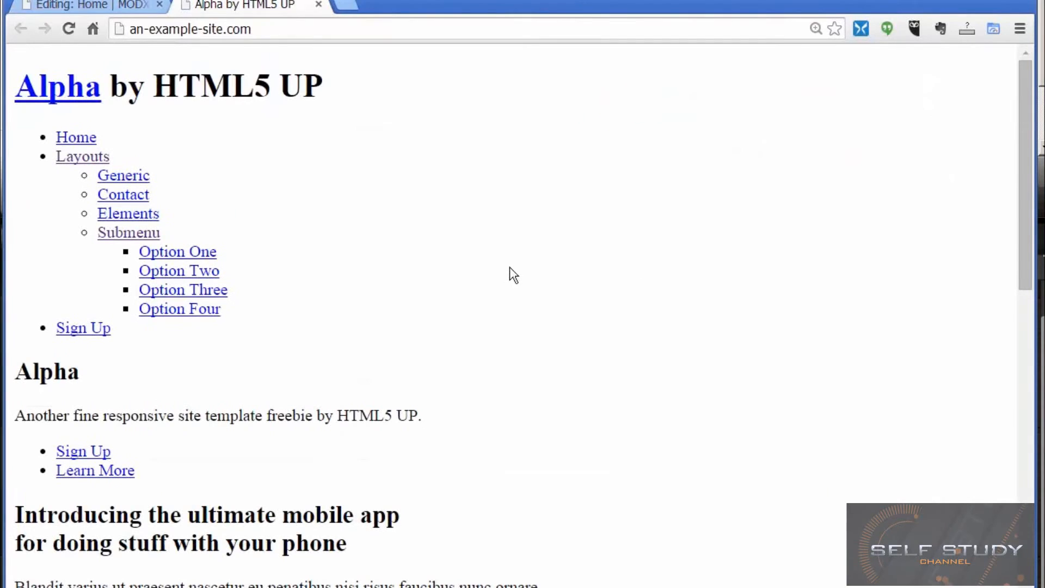
scroll("down", 3)
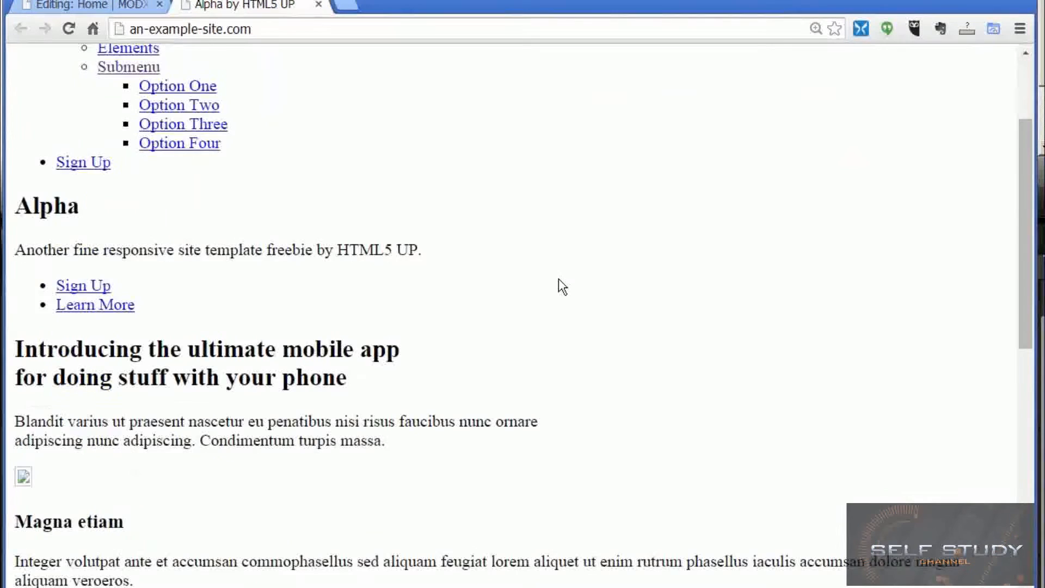
scroll("up", 3)
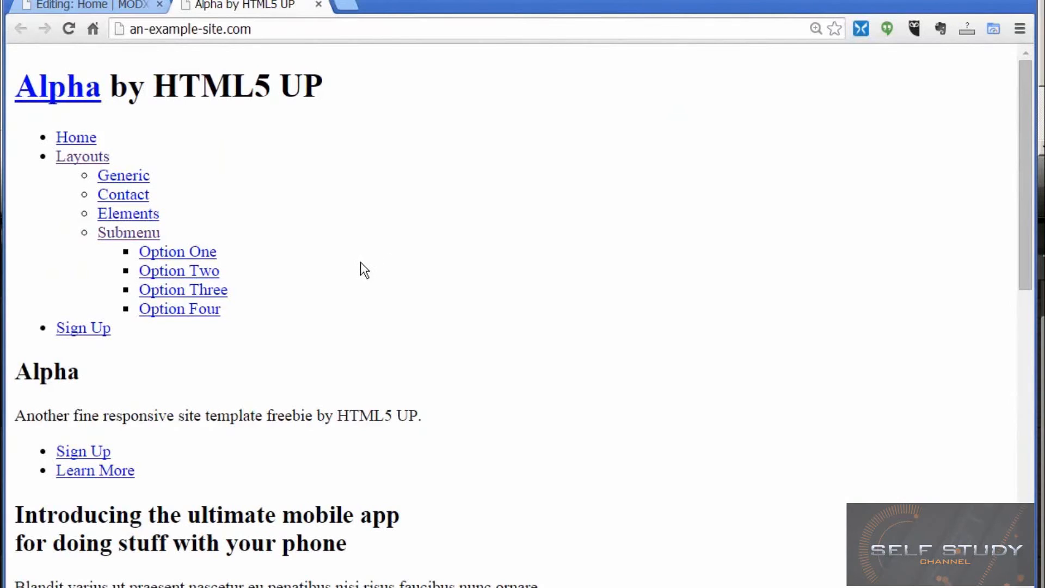
mouse_move(197, 97)
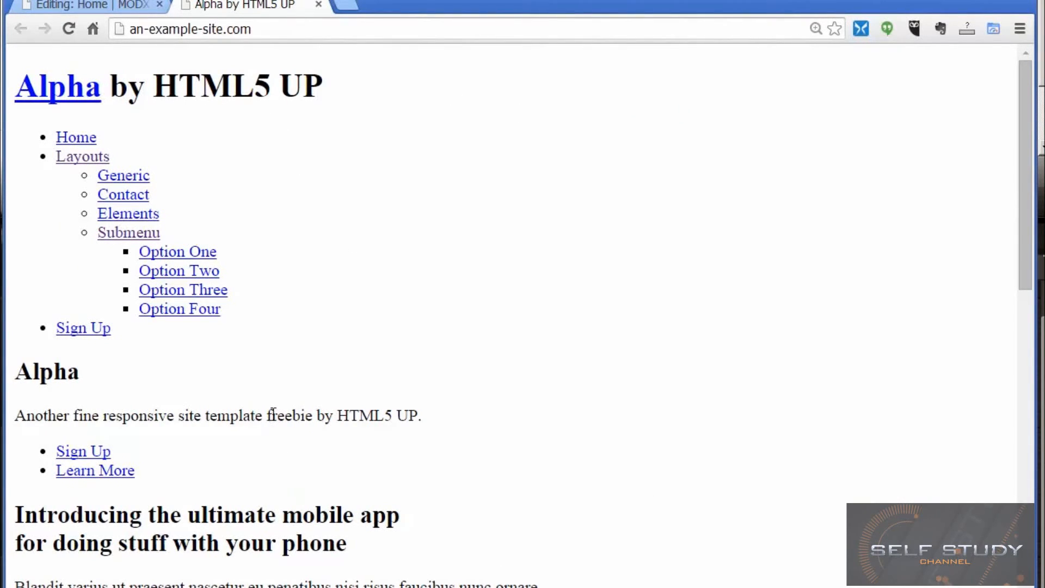
scroll("down", 3)
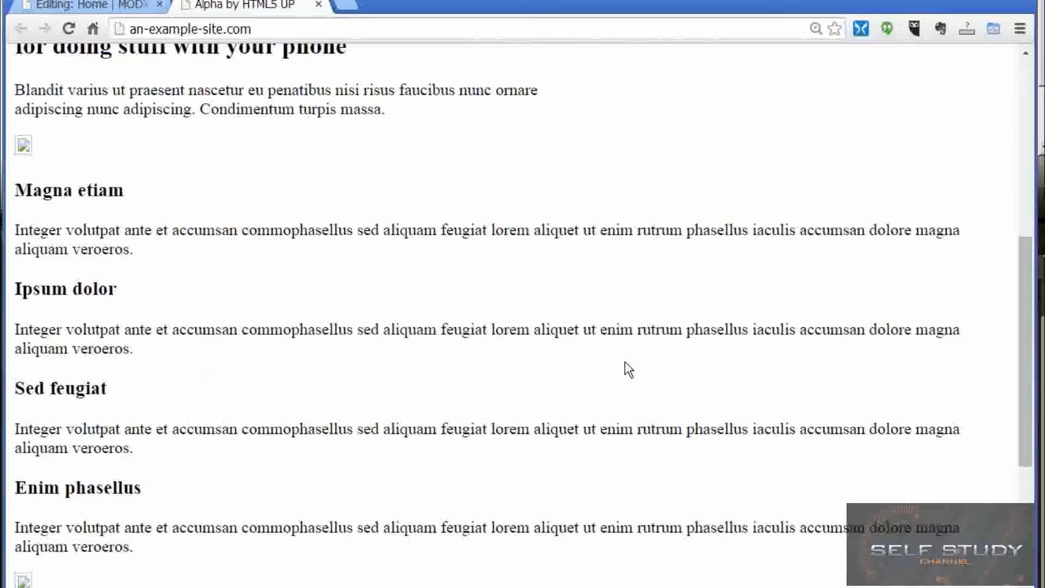
scroll("up", 3)
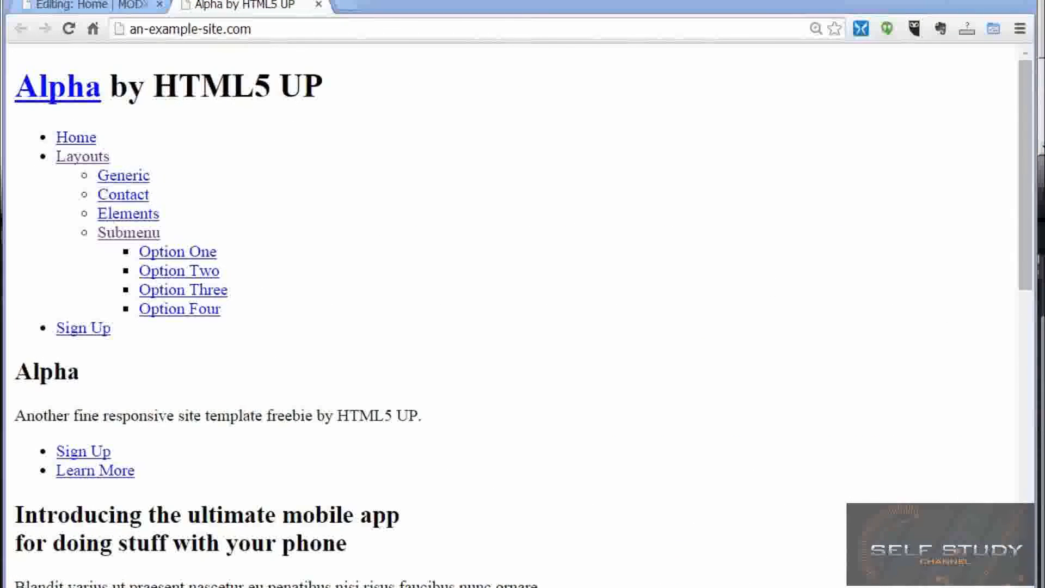